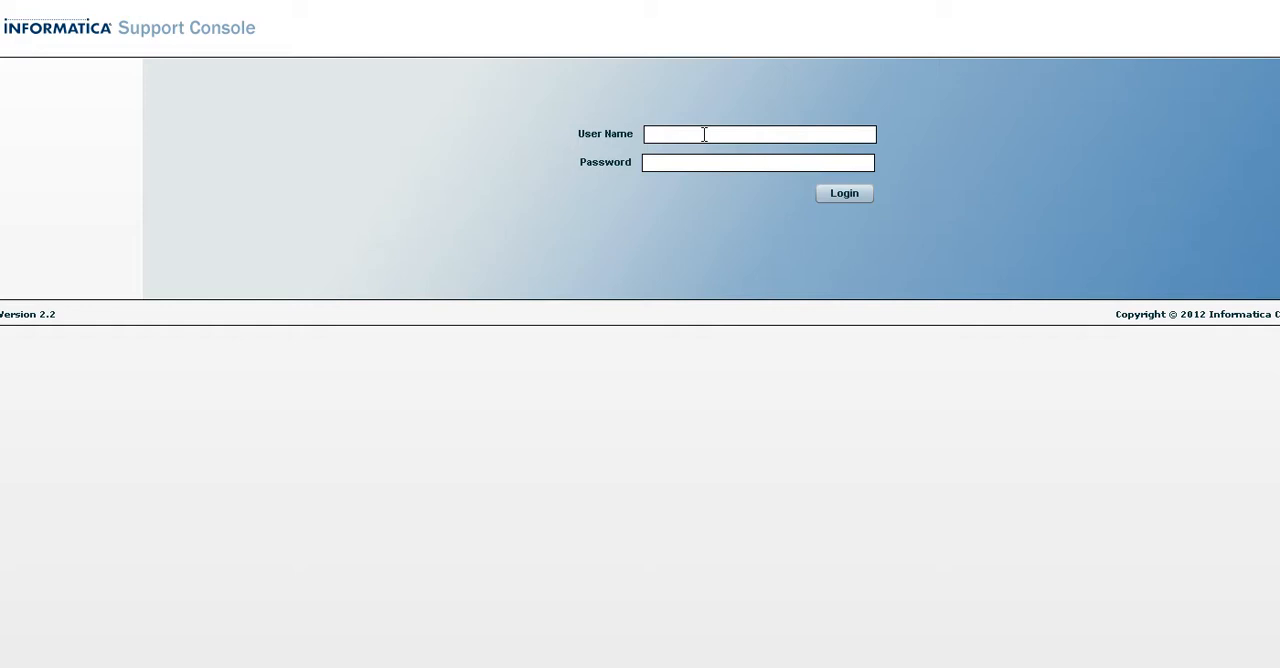
# Log in as admin and go to the MetaQuery reports' repository Actions menu.
pyautogui.write('admin')
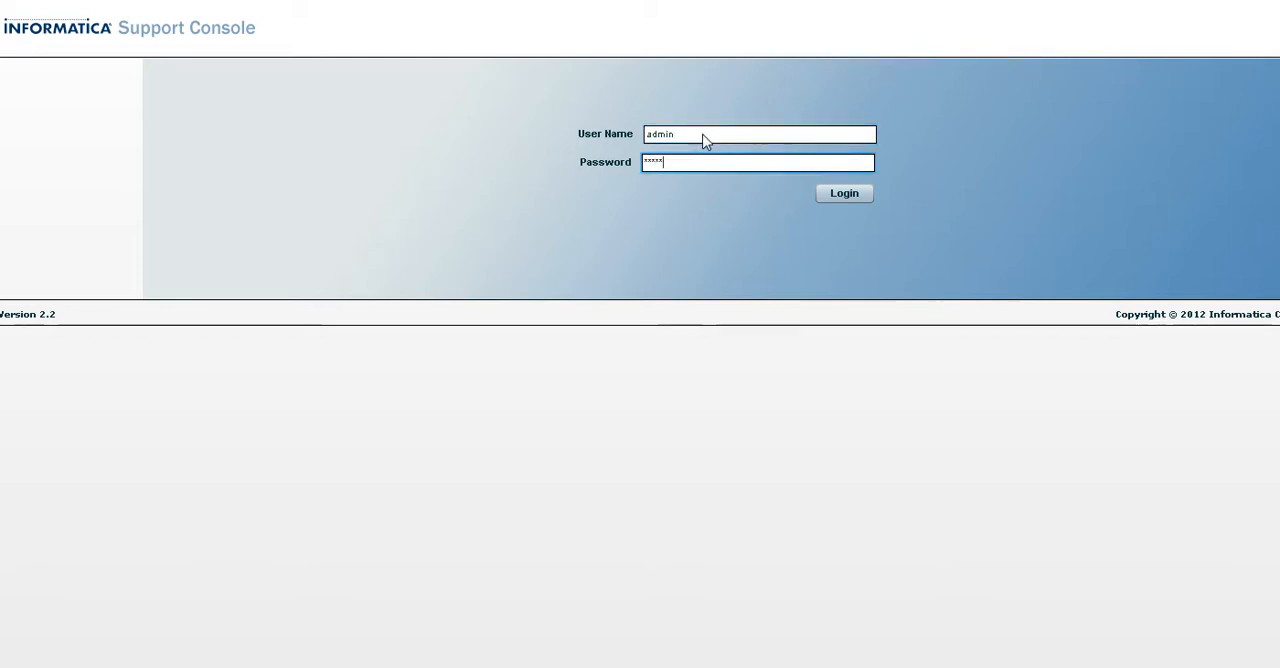
pyautogui.click(844, 192)
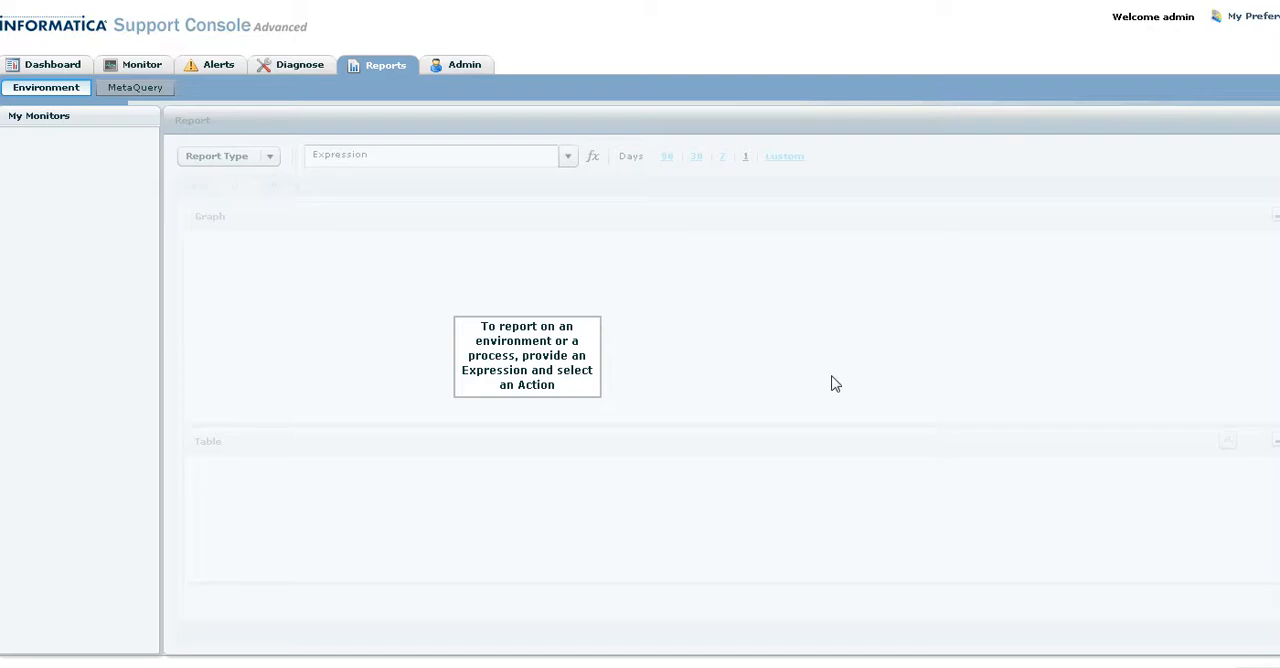
pyautogui.click(132, 88)
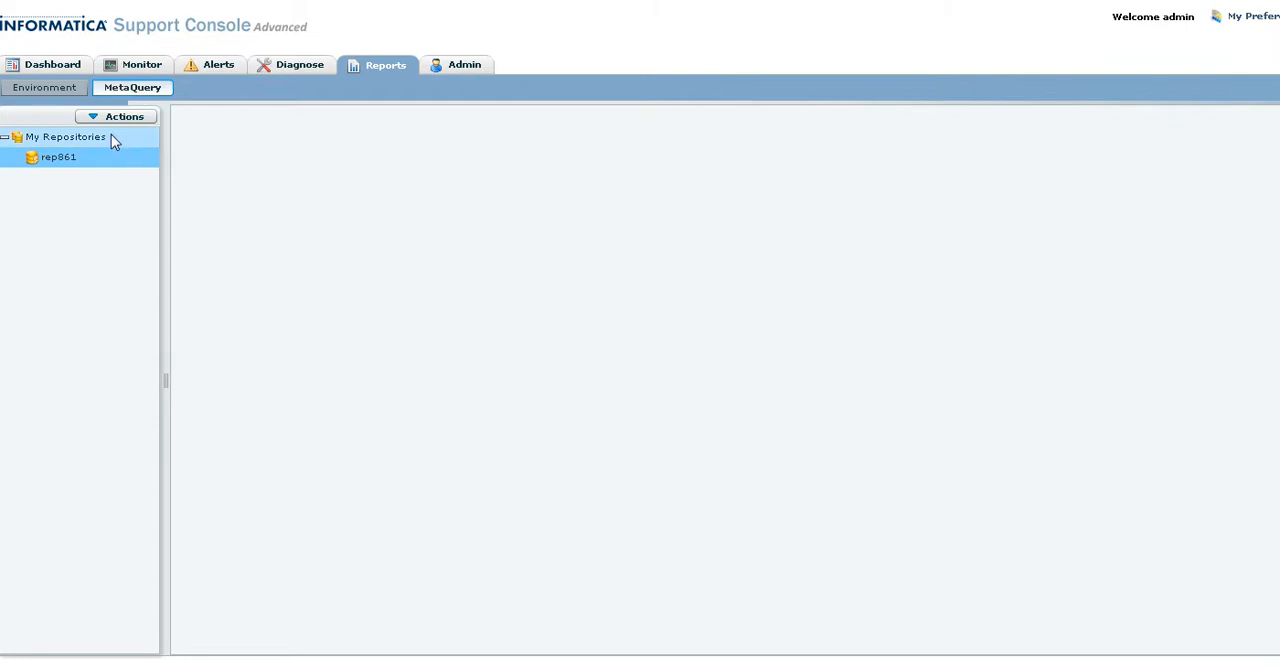
pyautogui.click(124, 116)
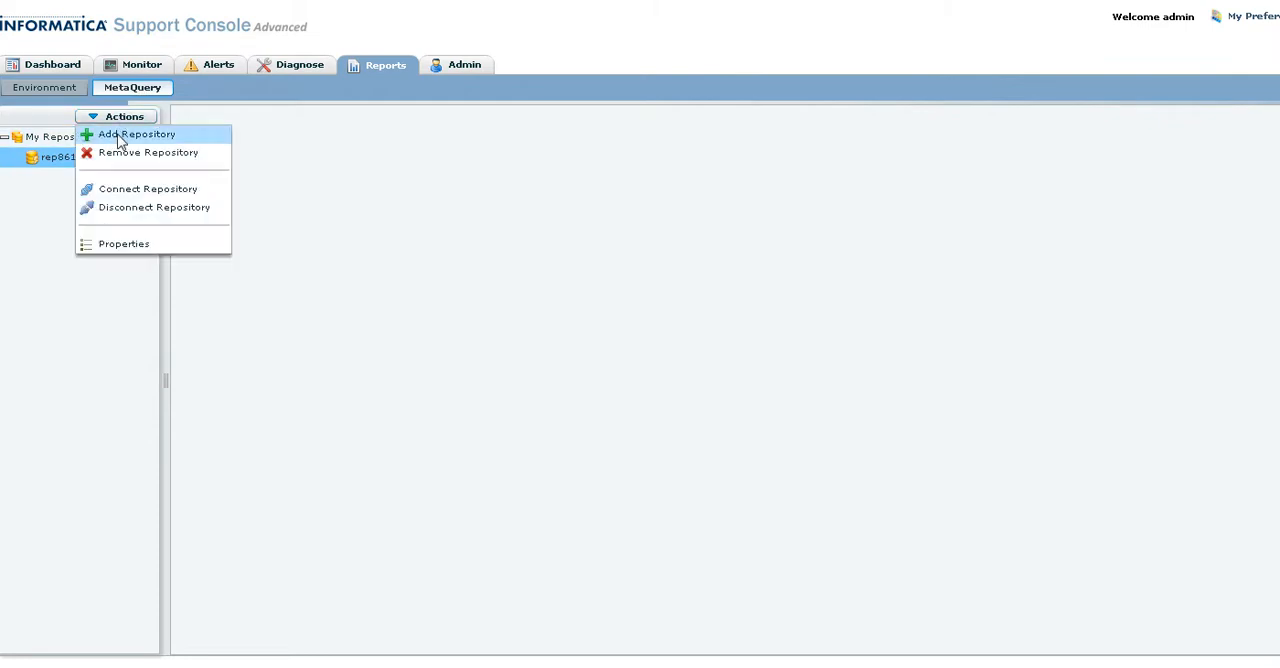
# Start a new repository with Administrator credentials and the password saved.
pyautogui.click(136, 132)
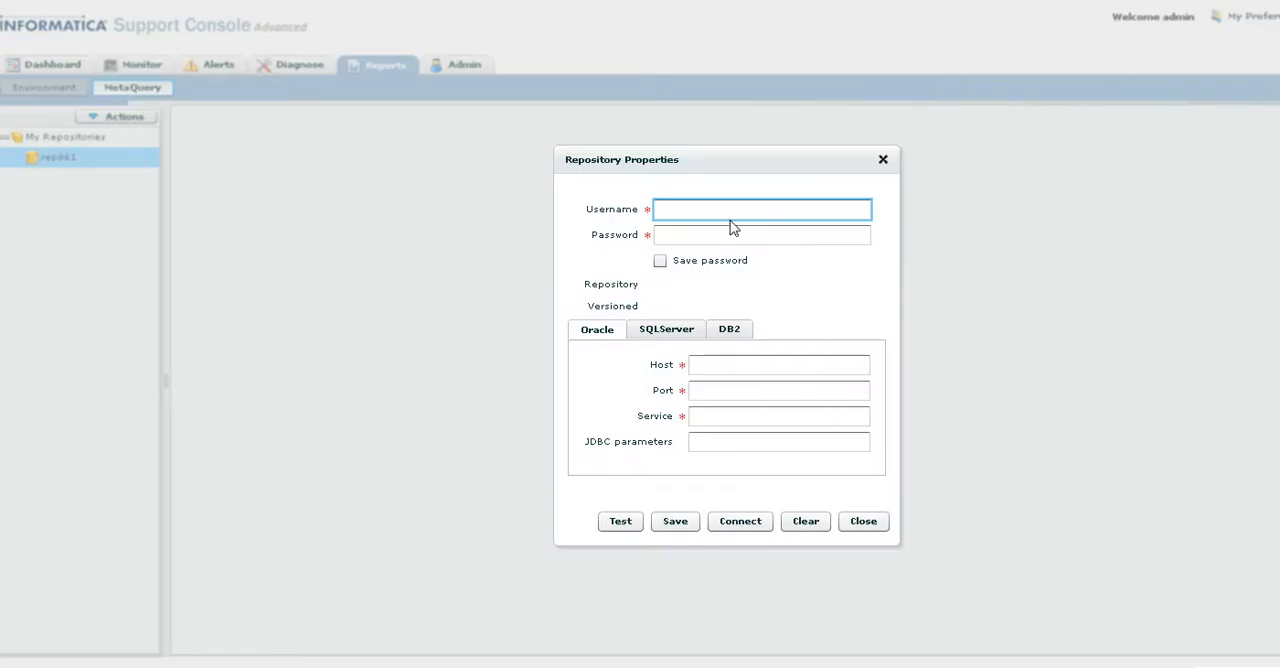
pyautogui.write('Administrator')
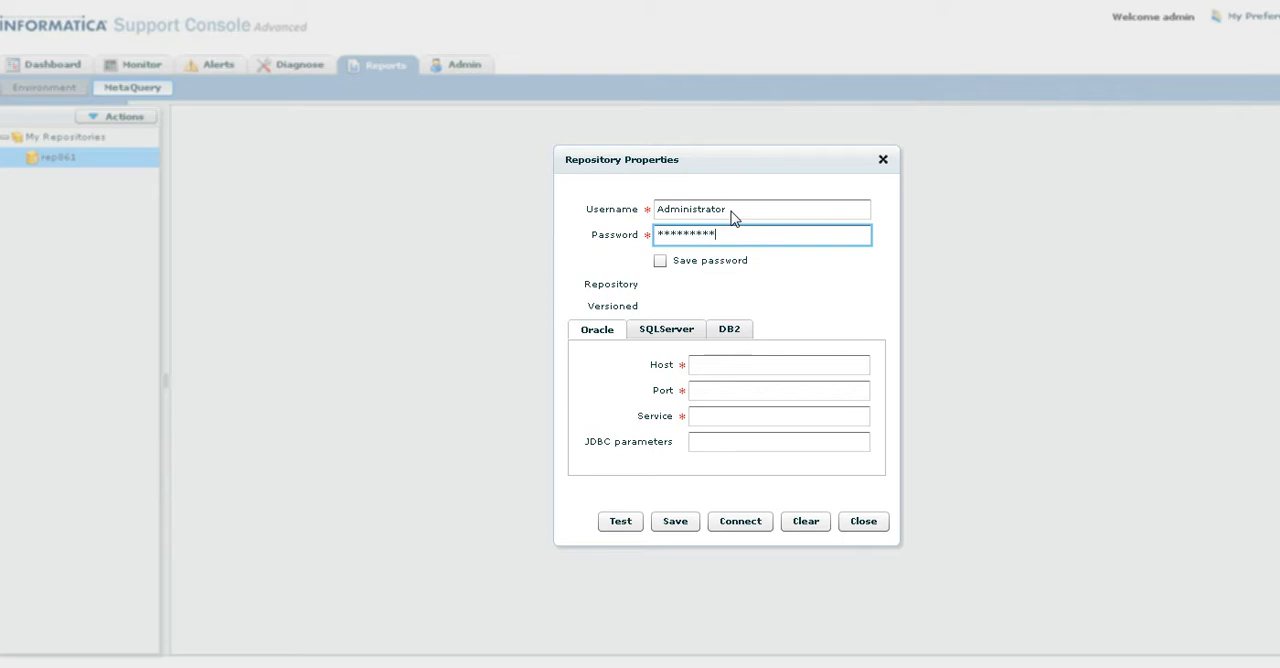
pyautogui.write('****')
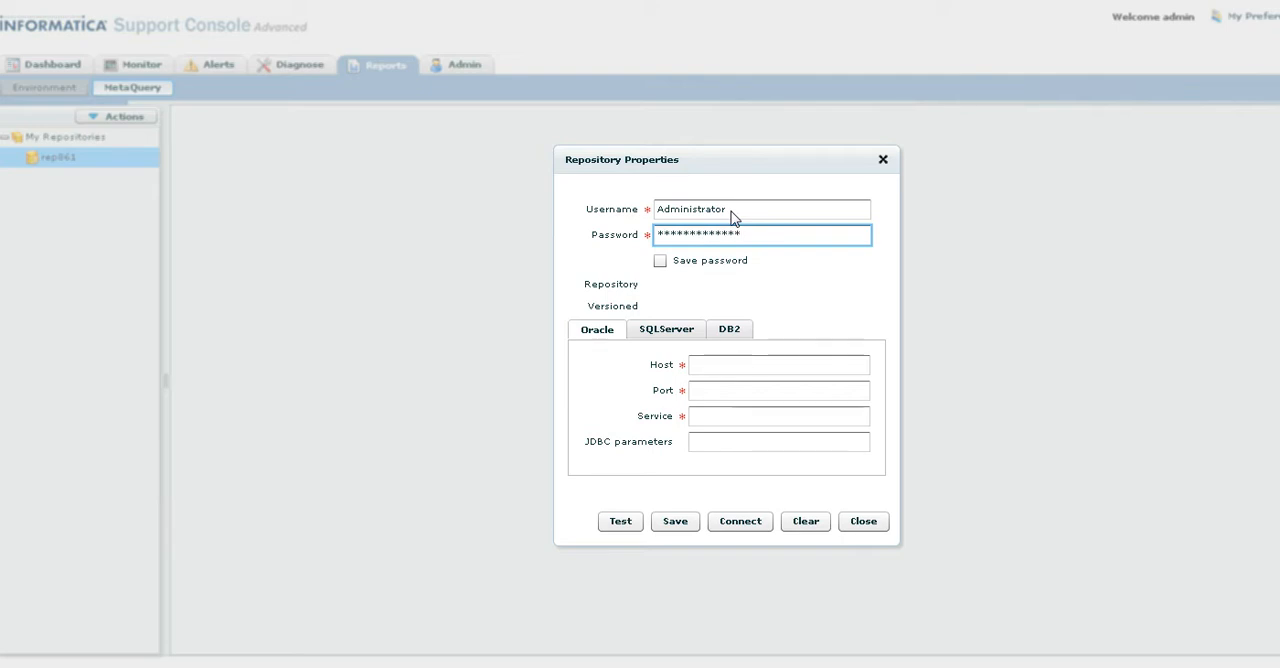
pyautogui.click(660, 260)
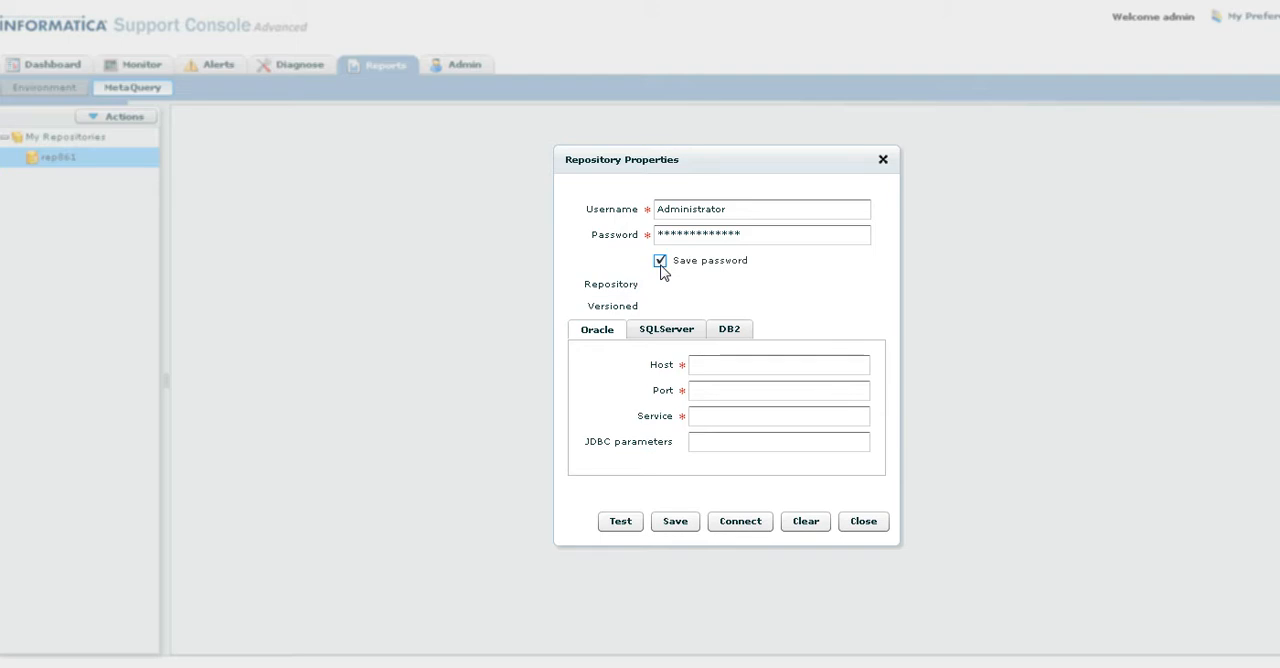
# Set the database host inw00004094, port 1521 and service orcl.
pyautogui.click(778, 364)
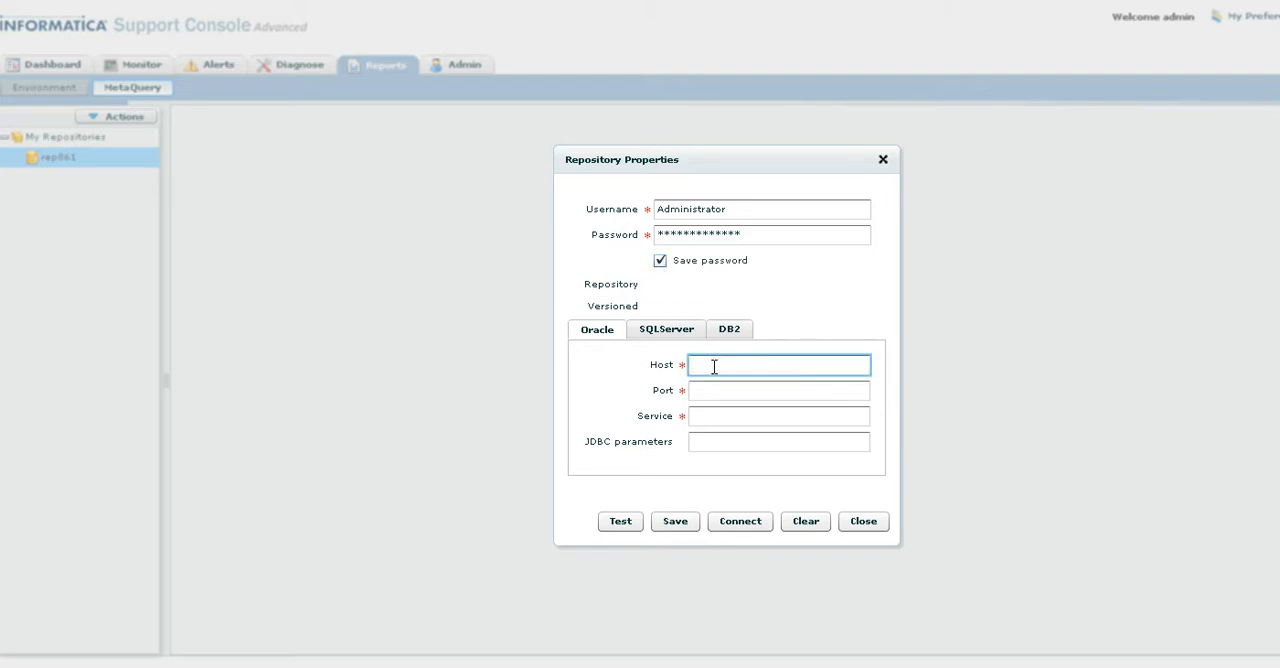
pyautogui.write('inw00004')
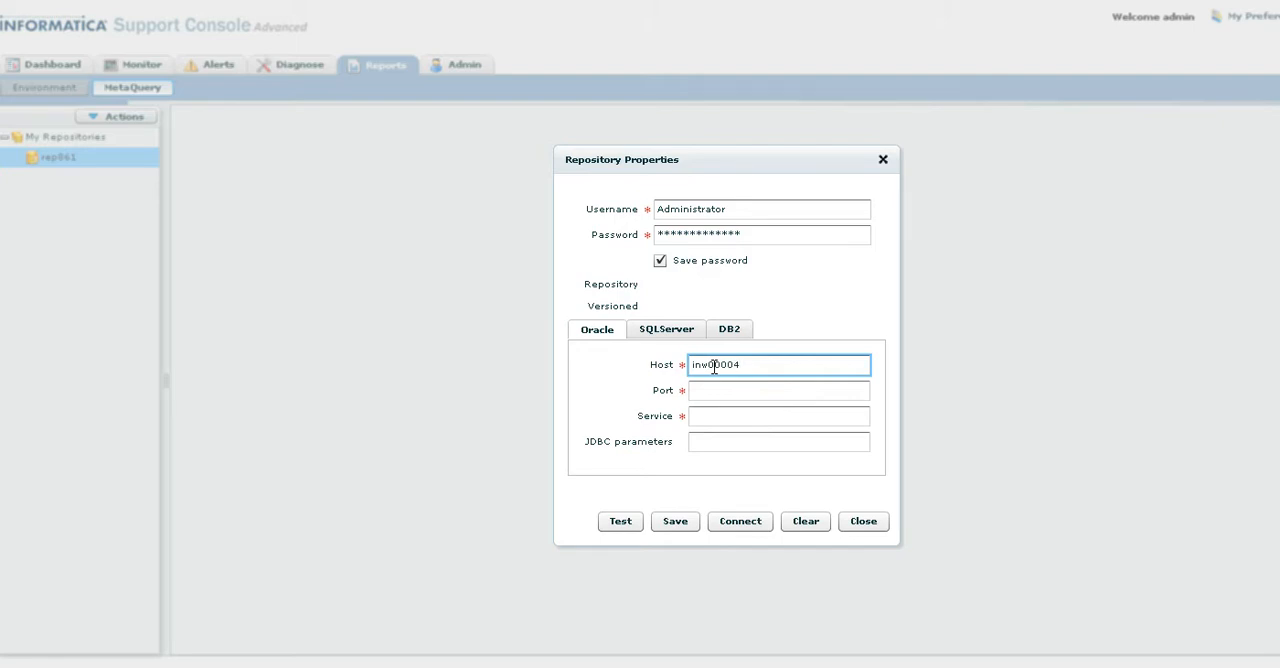
pyautogui.write('094')
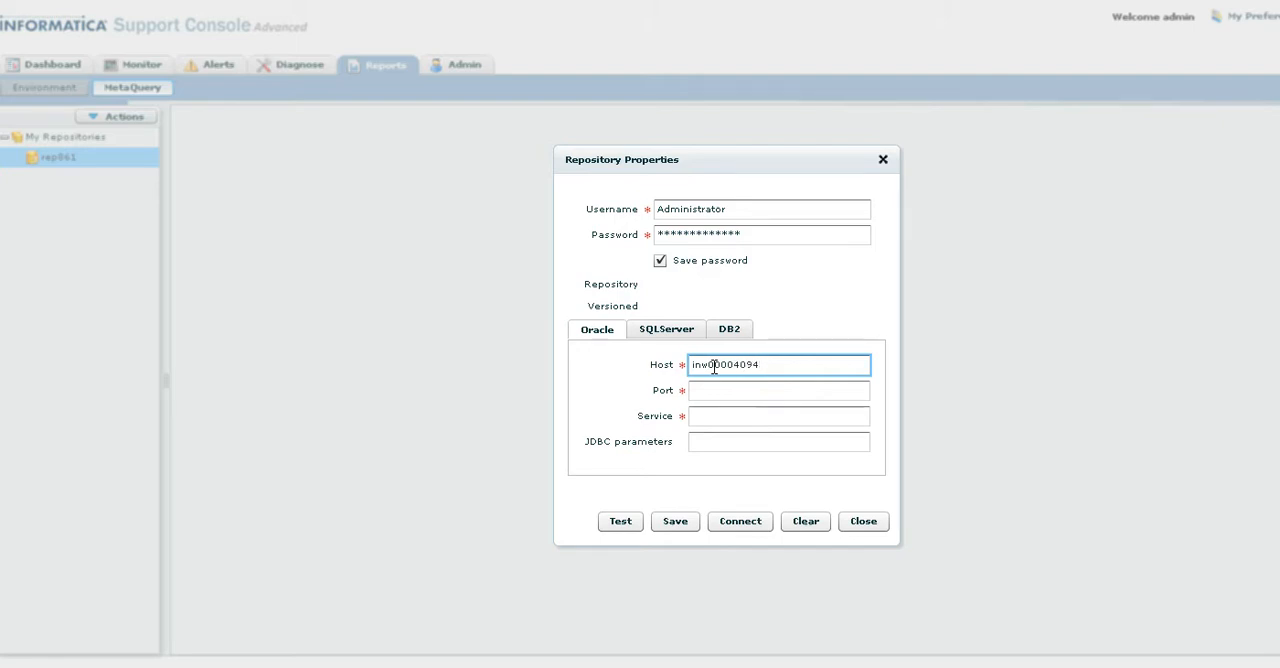
pyautogui.click(778, 390)
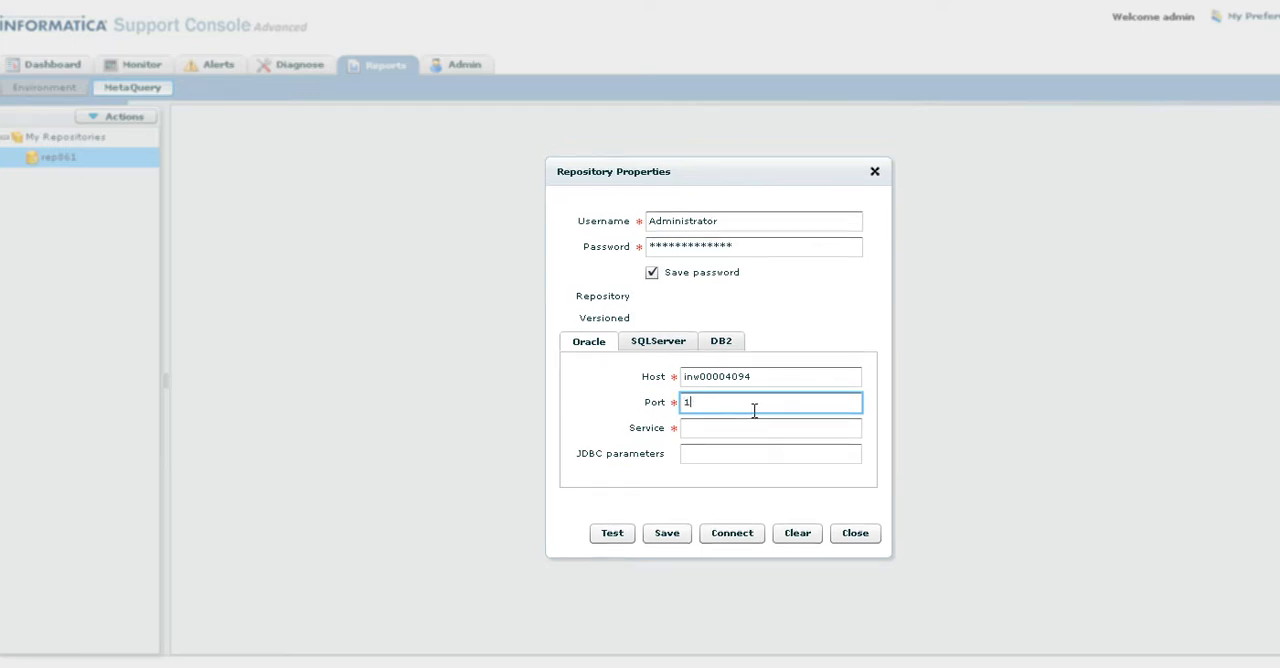
pyautogui.write('521')
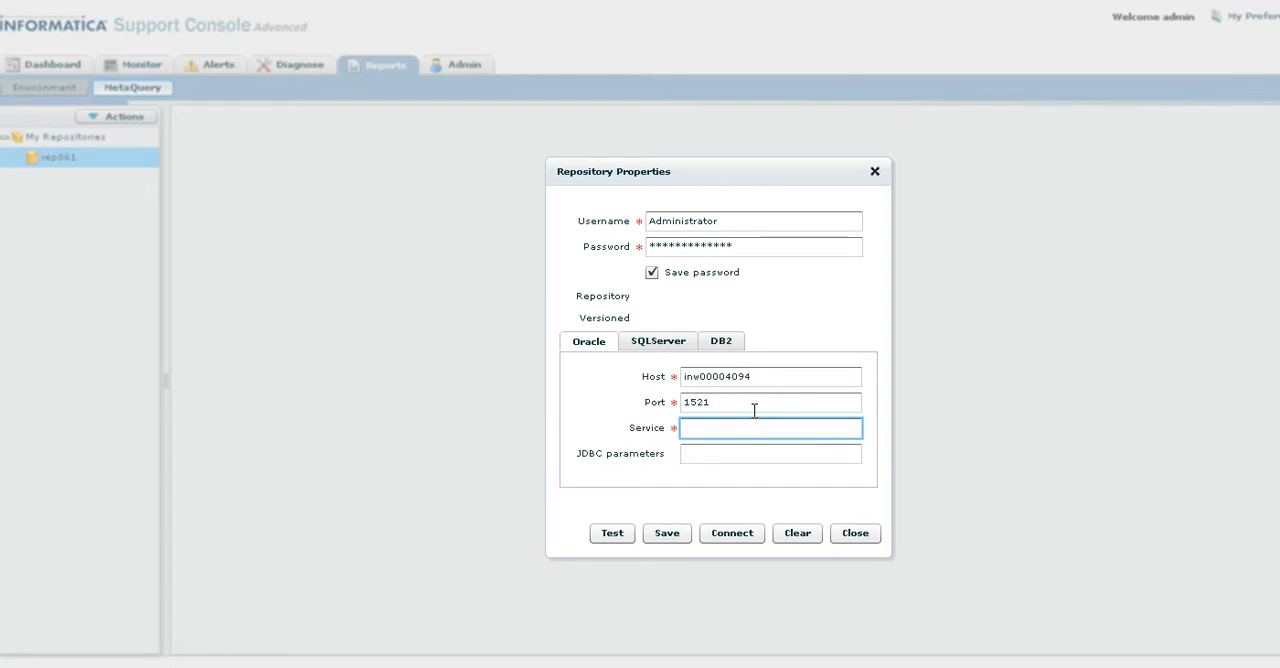
pyautogui.write('orcl')
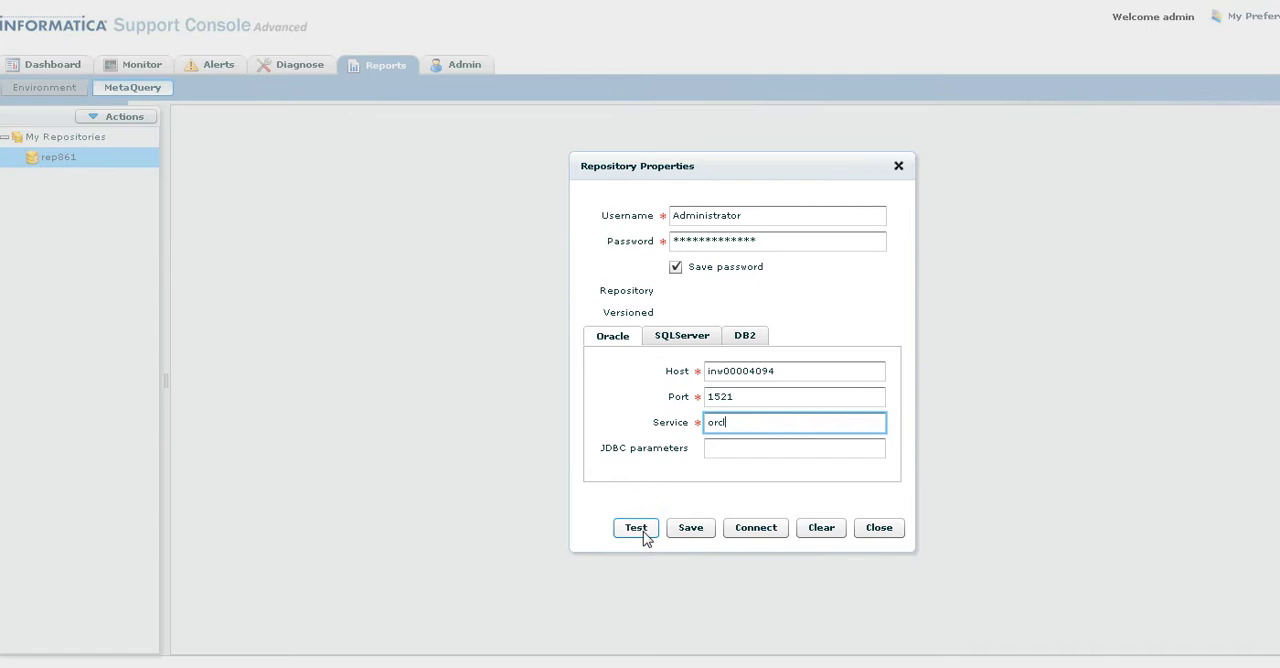
# Test, save and connect the RS_MetaQuery_Demo repository.
pyautogui.click(636, 528)
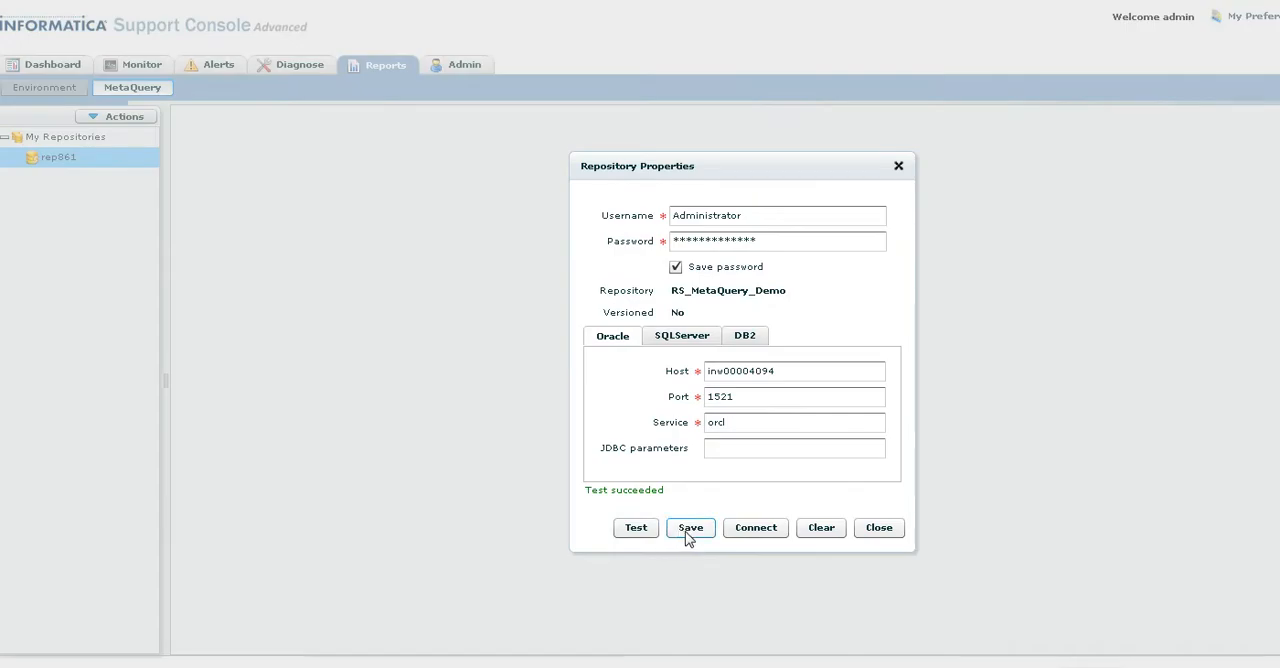
pyautogui.click(690, 528)
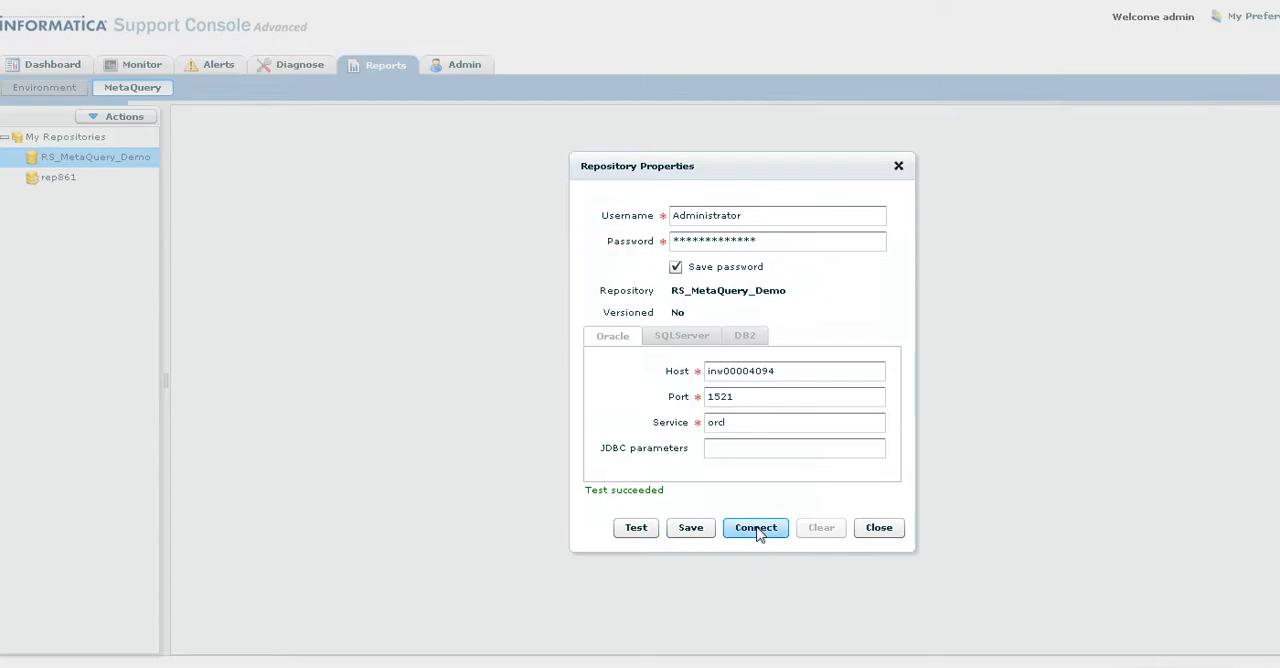
pyautogui.click(756, 528)
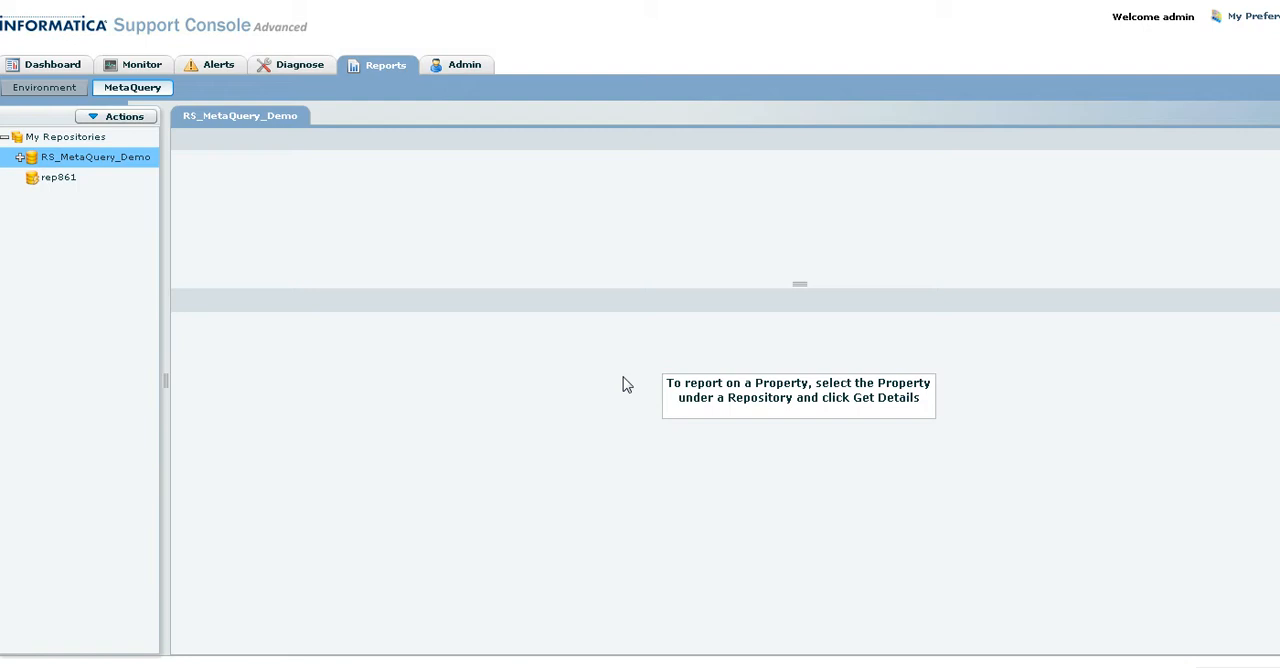
# Expand RS_MetaQuery_Demo and its Session node to list the session properties.
pyautogui.click(20, 156)
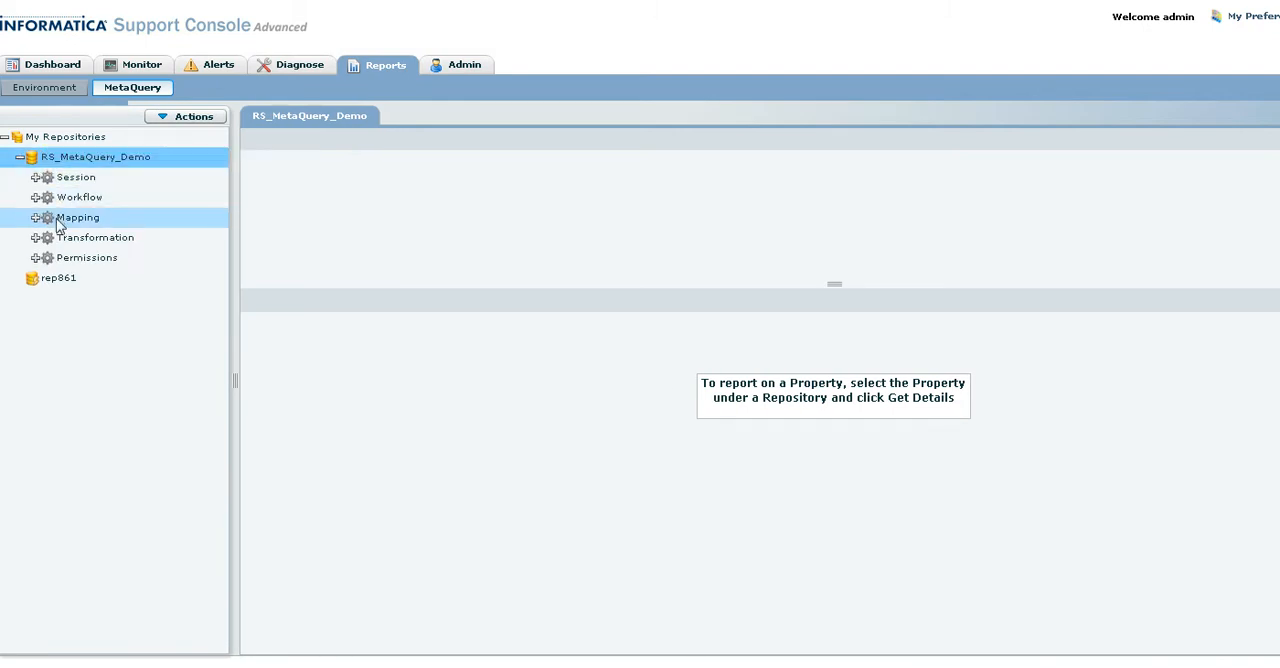
pyautogui.click(88, 256)
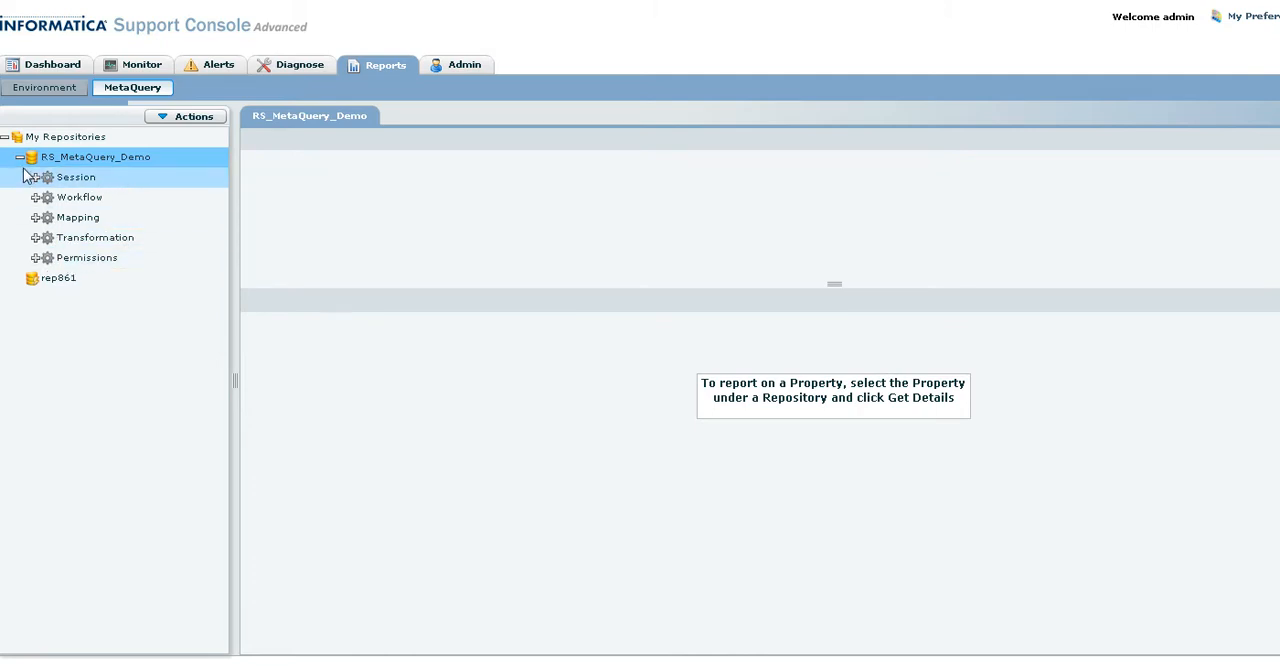
pyautogui.click(76, 176)
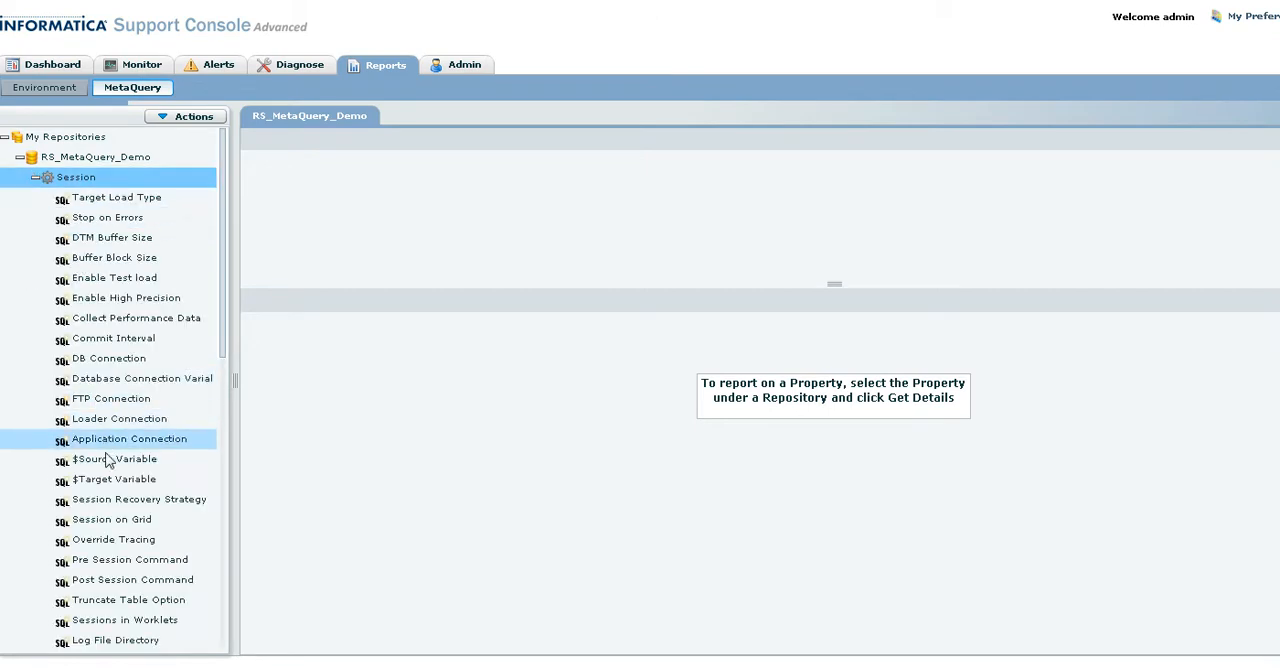
# Select the Session Recovery Strategy report with Folder and Recovery Strategy both left at ALL.
pyautogui.click(140, 500)
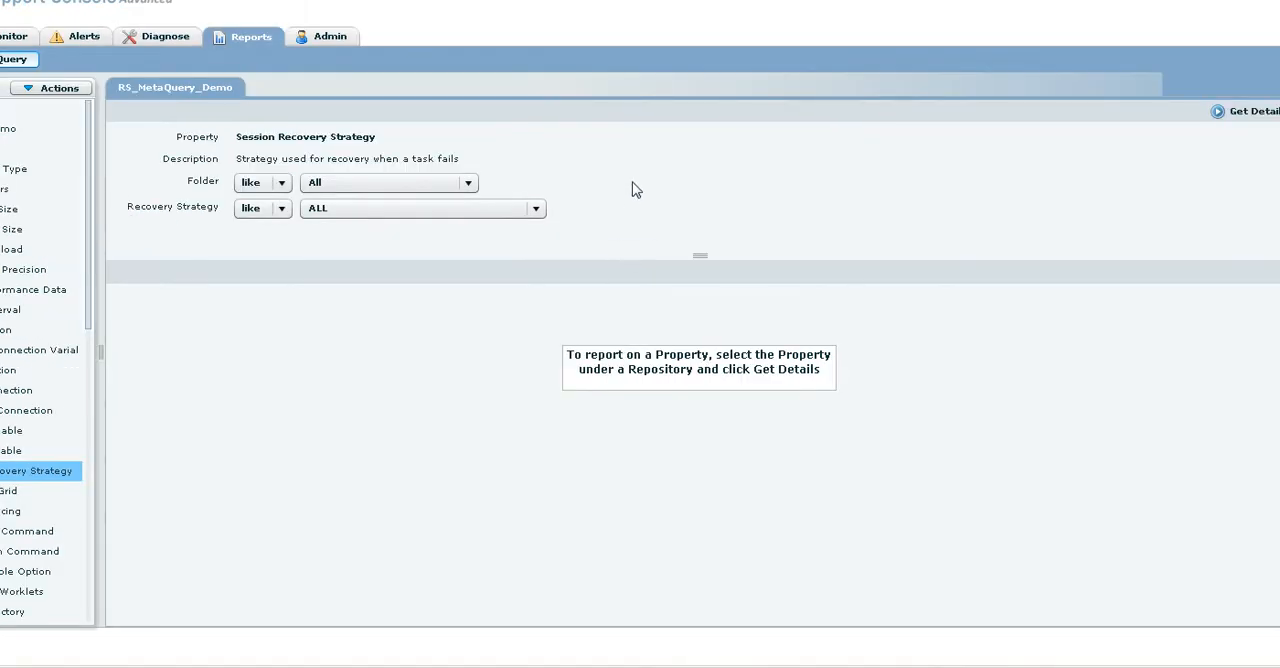
pyautogui.moveTo(478, 168)
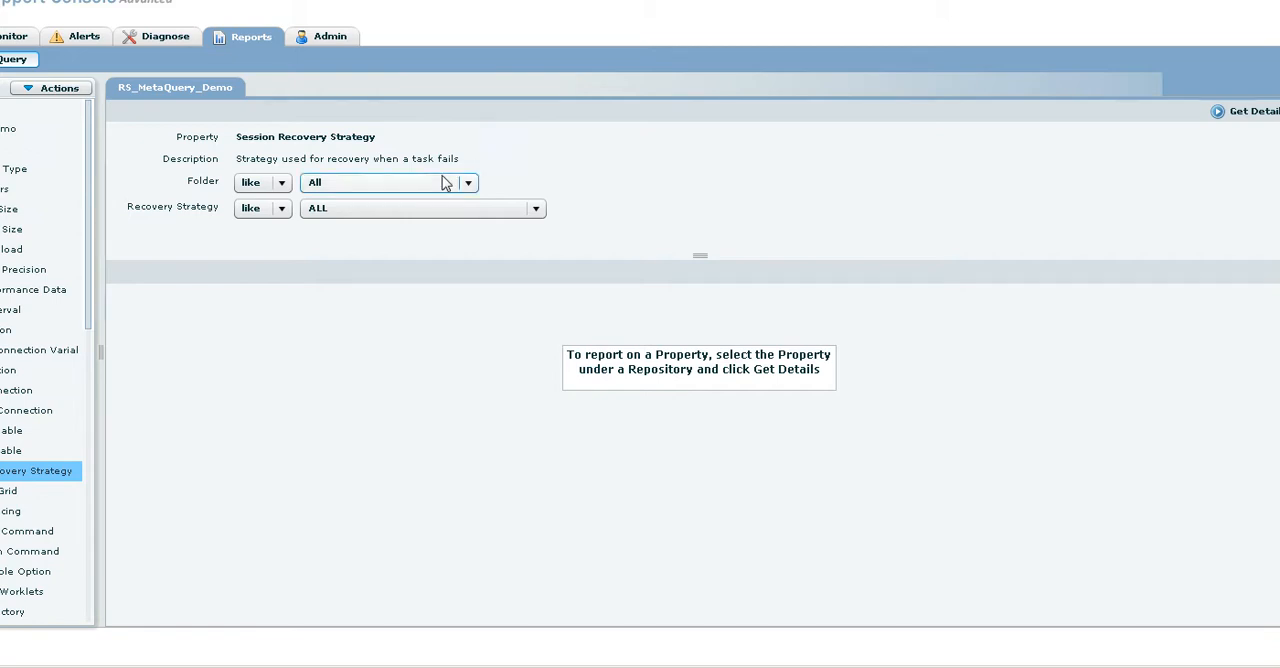
pyautogui.click(468, 182)
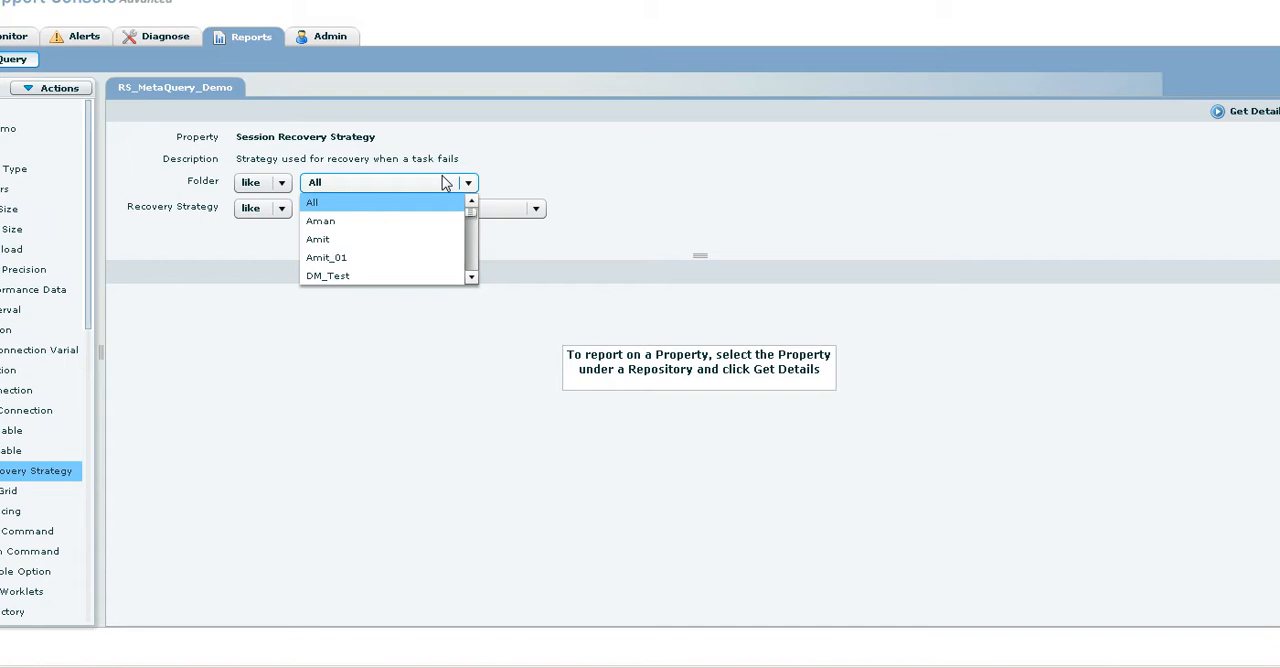
pyautogui.moveTo(612, 188)
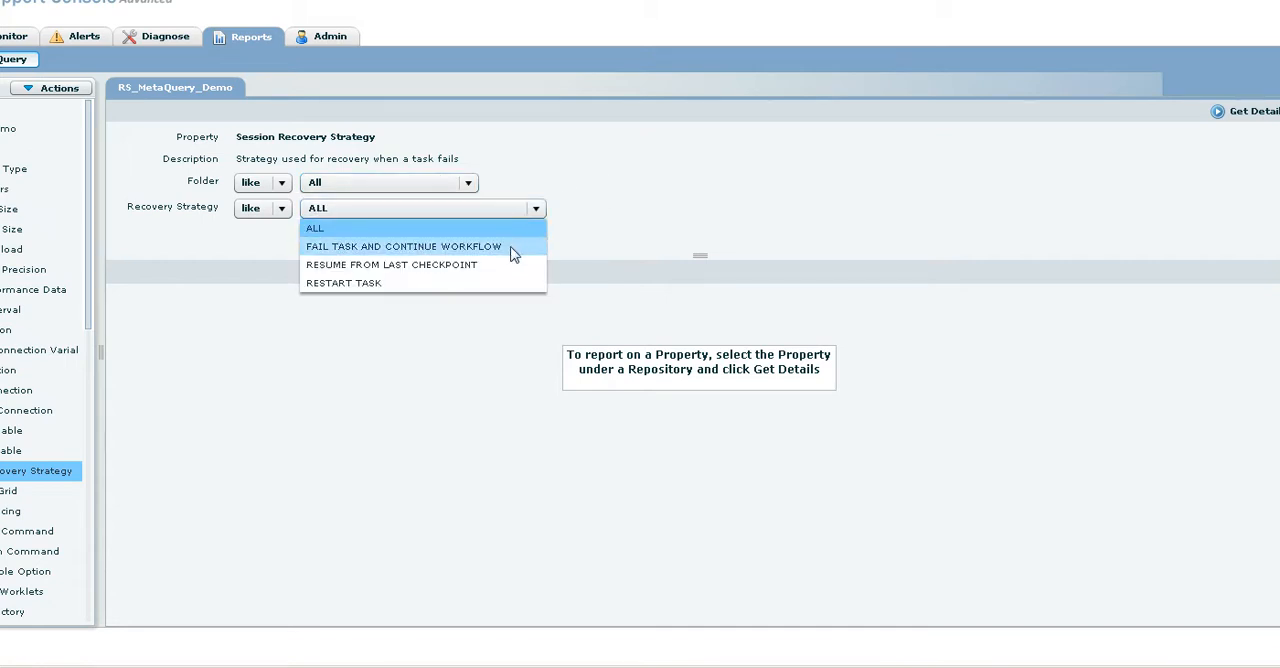
pyautogui.click(316, 228)
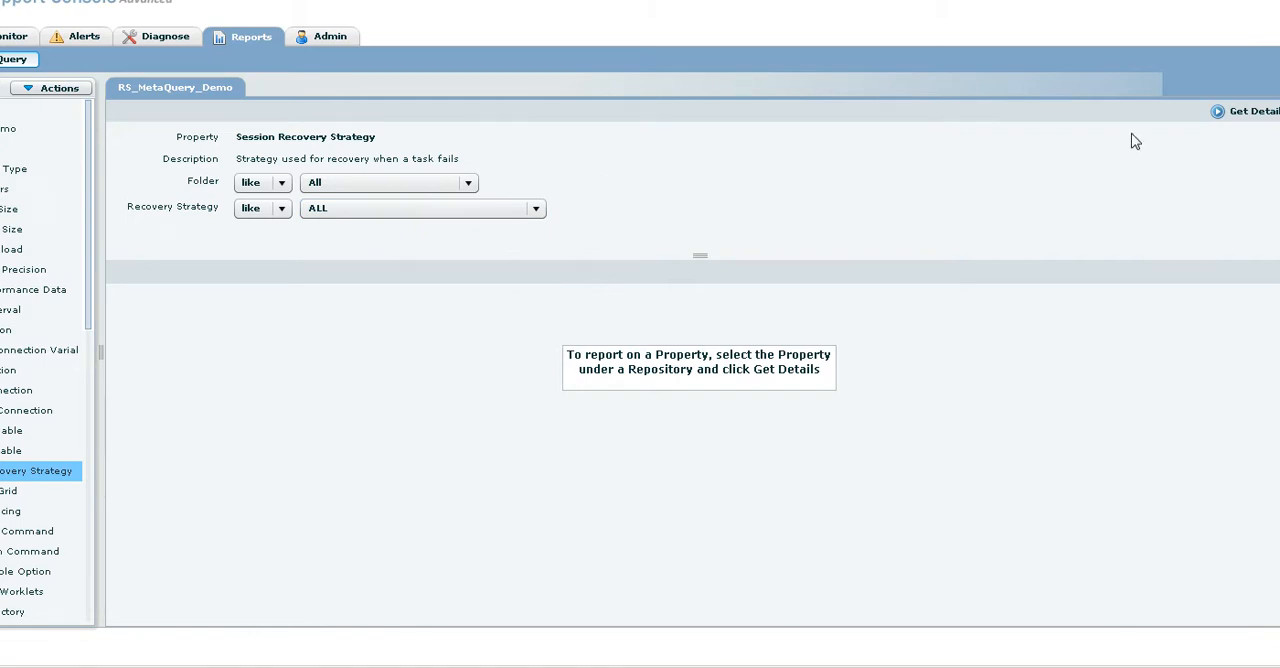
# Run Get Details, filter on wf_, and sort the results by WORKFLOW_NAME.
pyautogui.click(1252, 110)
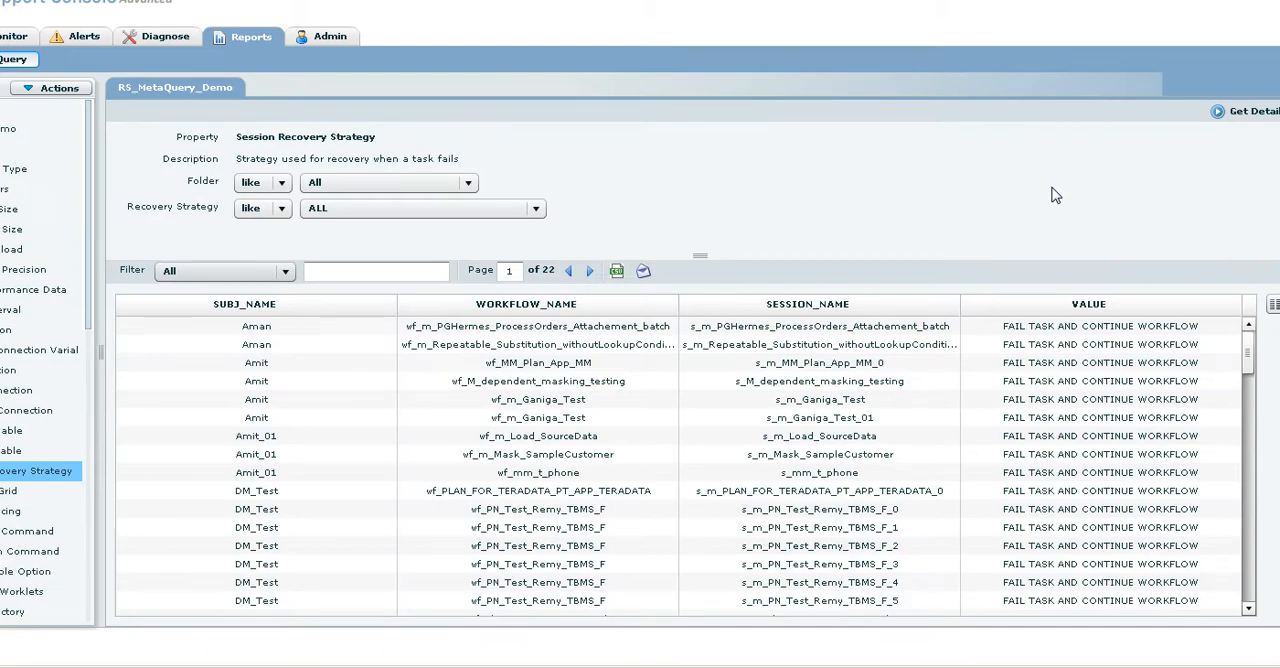
pyautogui.click(376, 272)
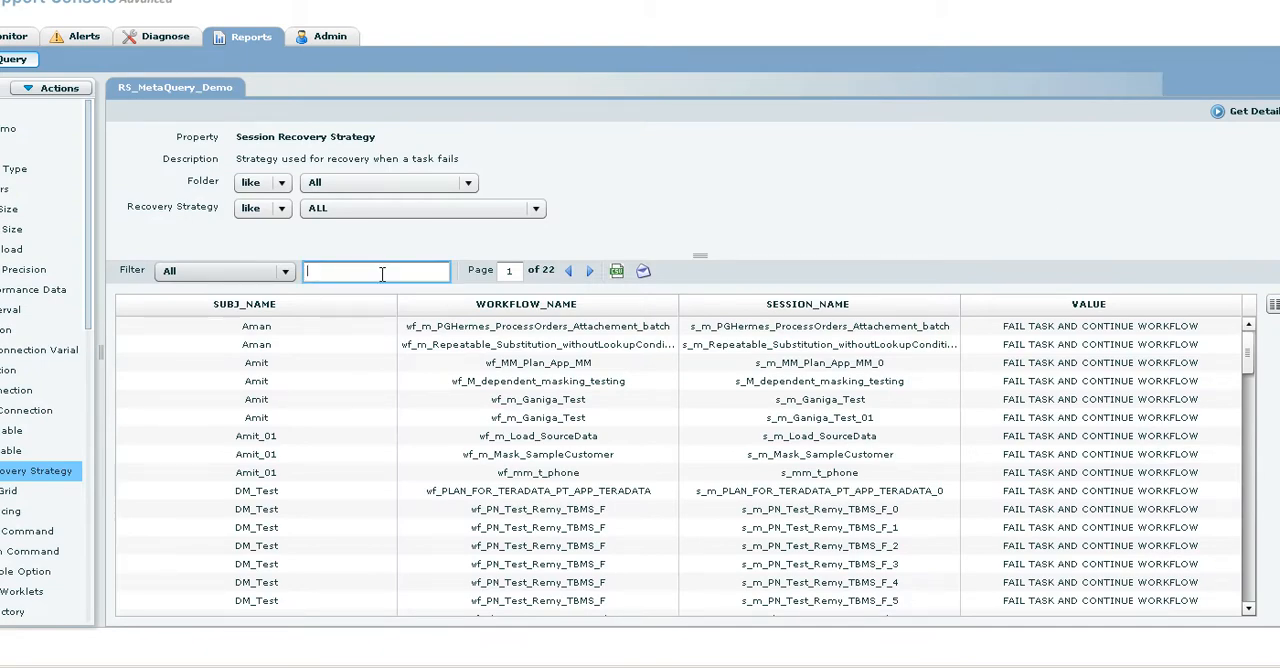
pyautogui.write('w')
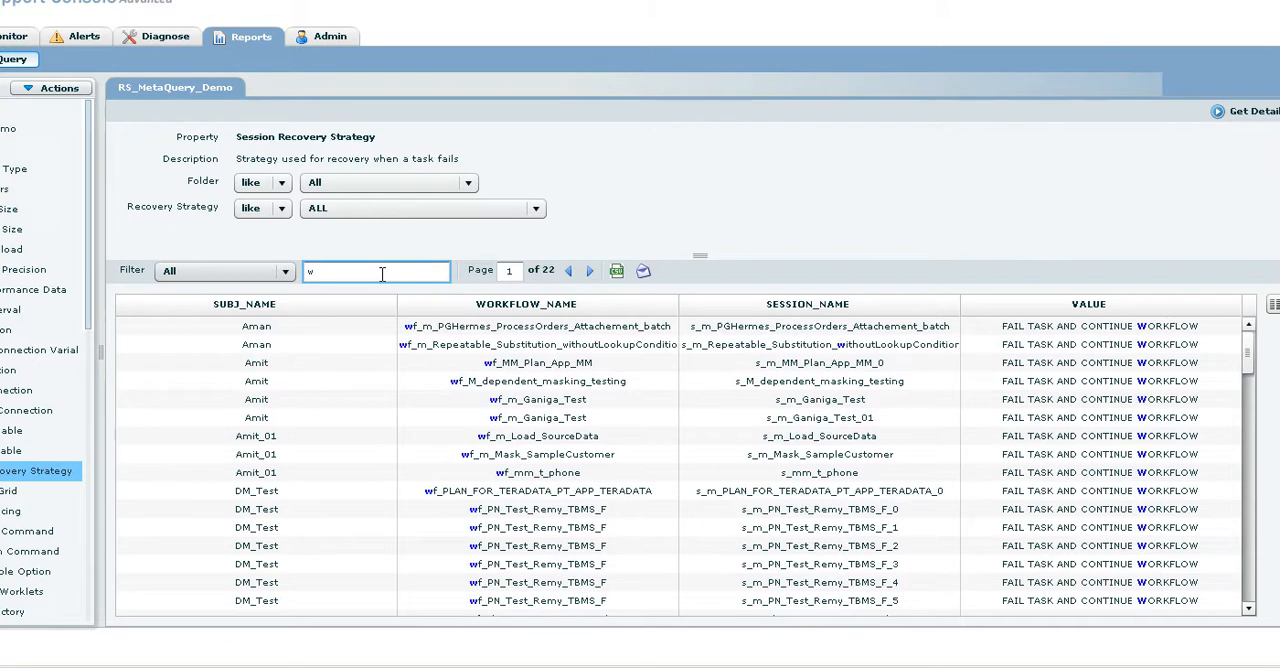
pyautogui.write('f_')
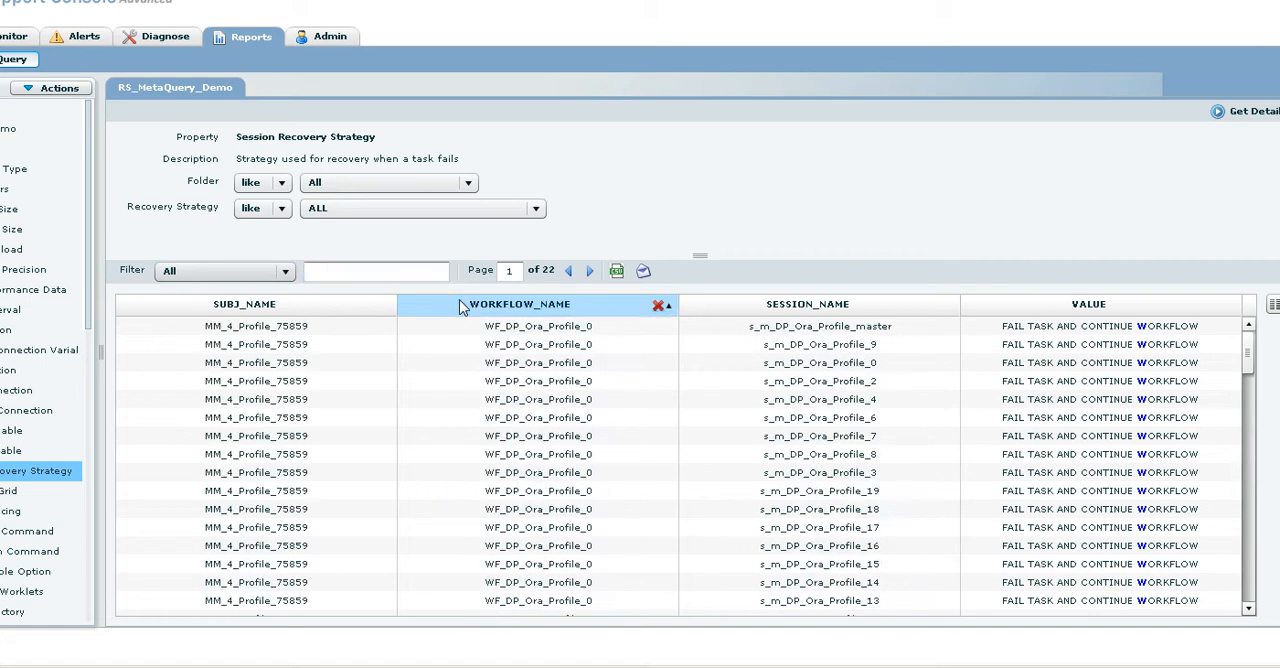
pyautogui.click(520, 304)
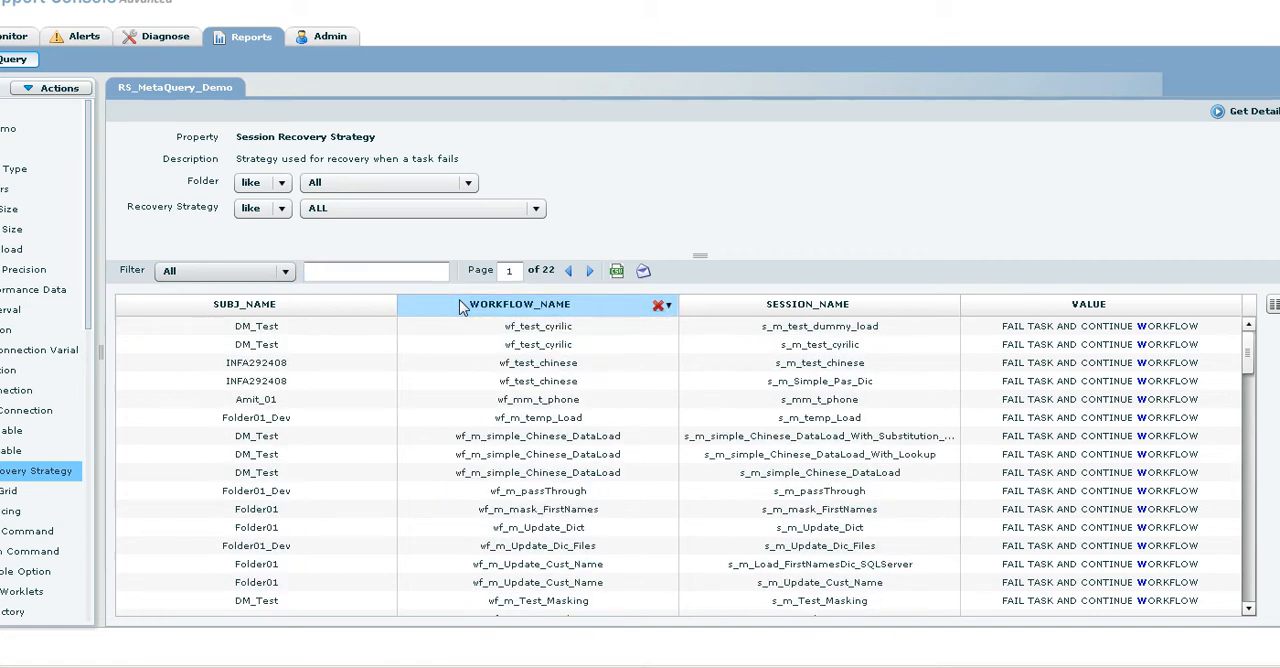
pyautogui.moveTo(616, 272)
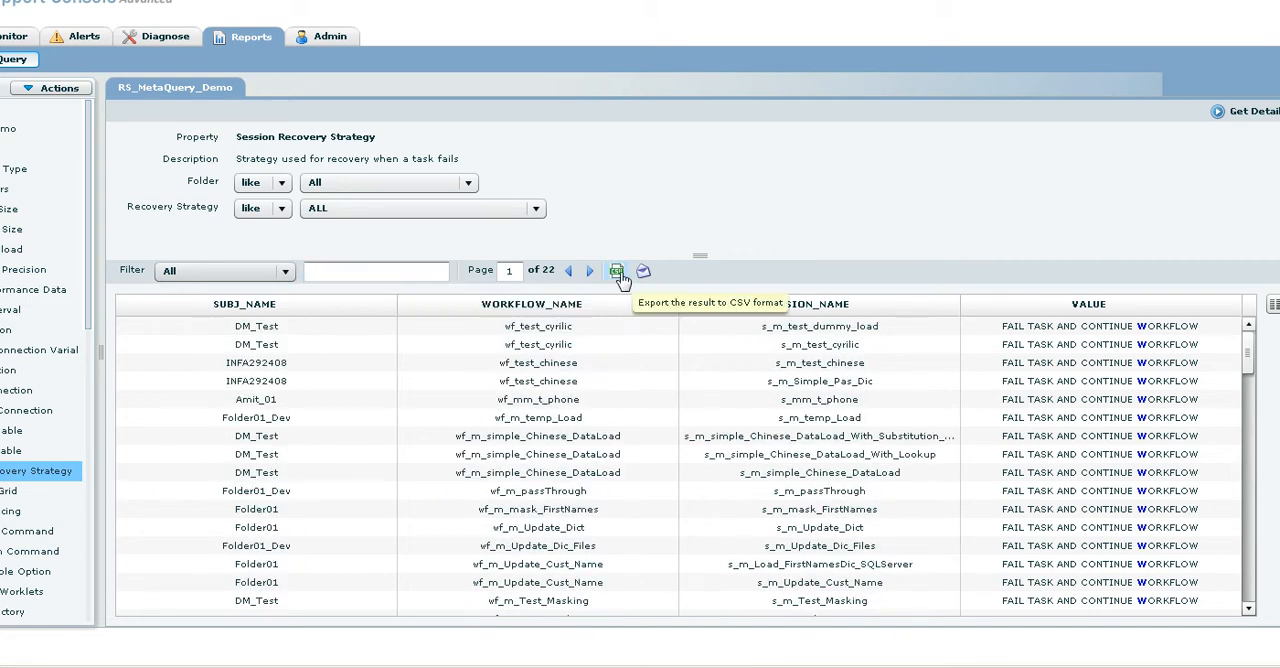
# Export the results to RS_MetaQuery_DemoRECOVSTRAT.csv.
pyautogui.click(616, 272)
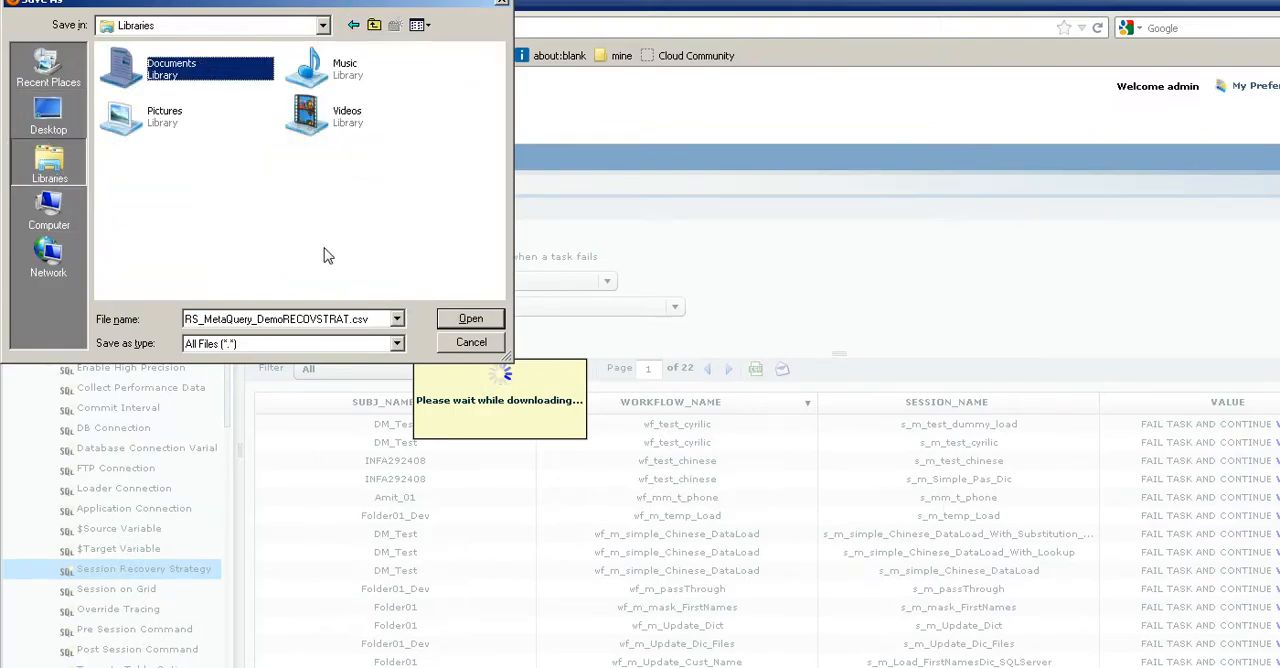
pyautogui.click(470, 318)
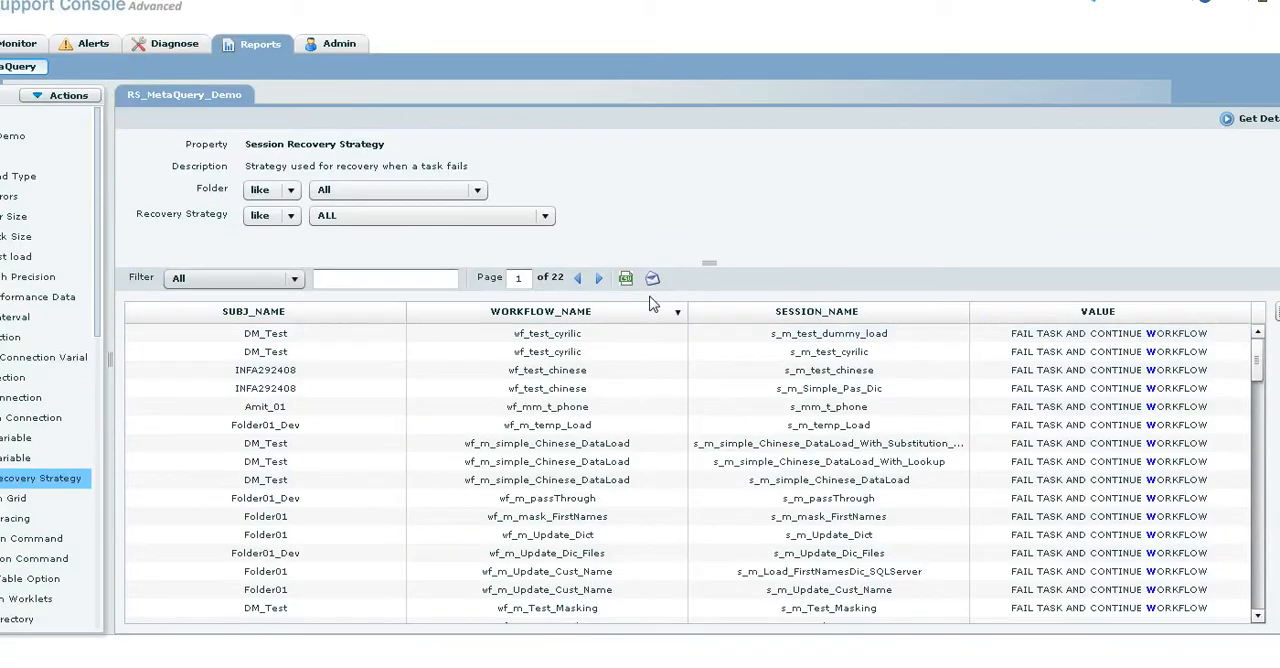
pyautogui.moveTo(652, 280)
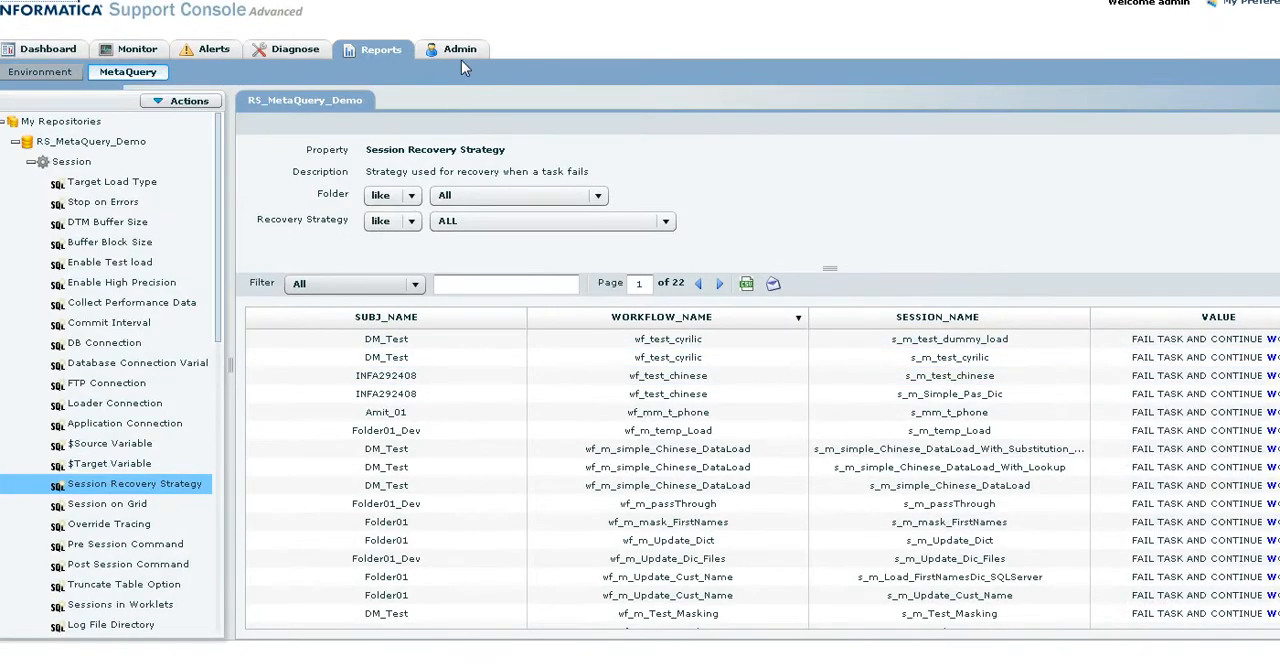
# Go to Admin User Management and start creating a new user.
pyautogui.click(460, 48)
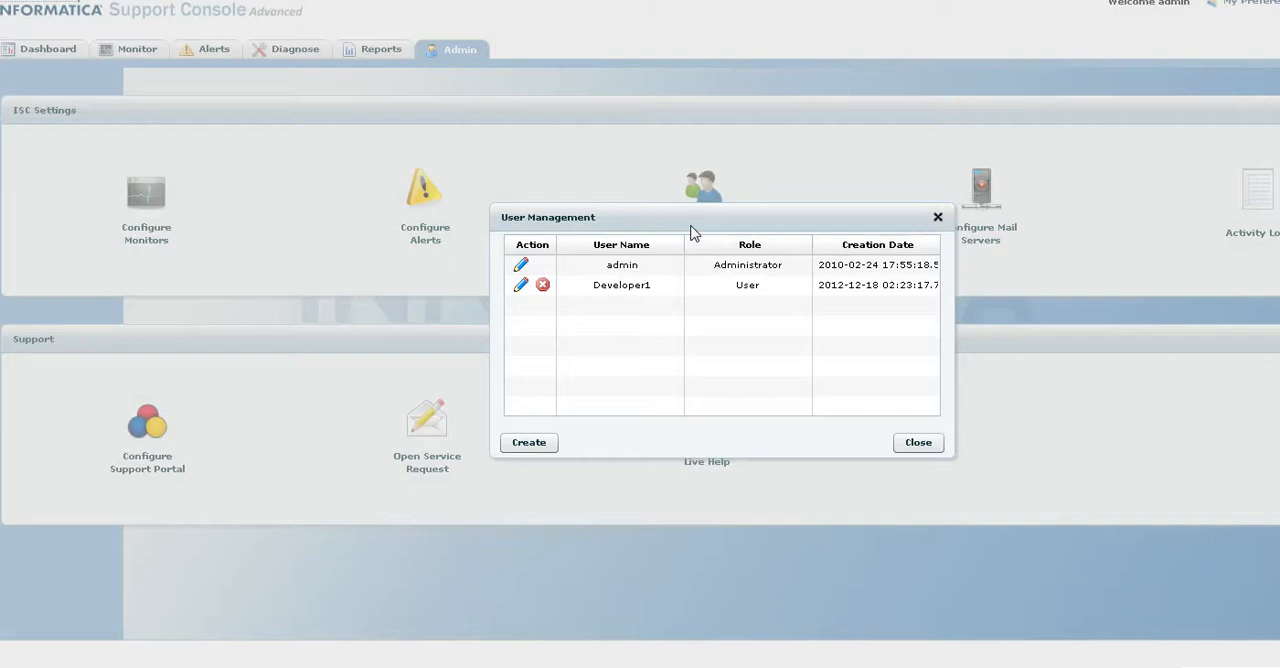
pyautogui.click(528, 442)
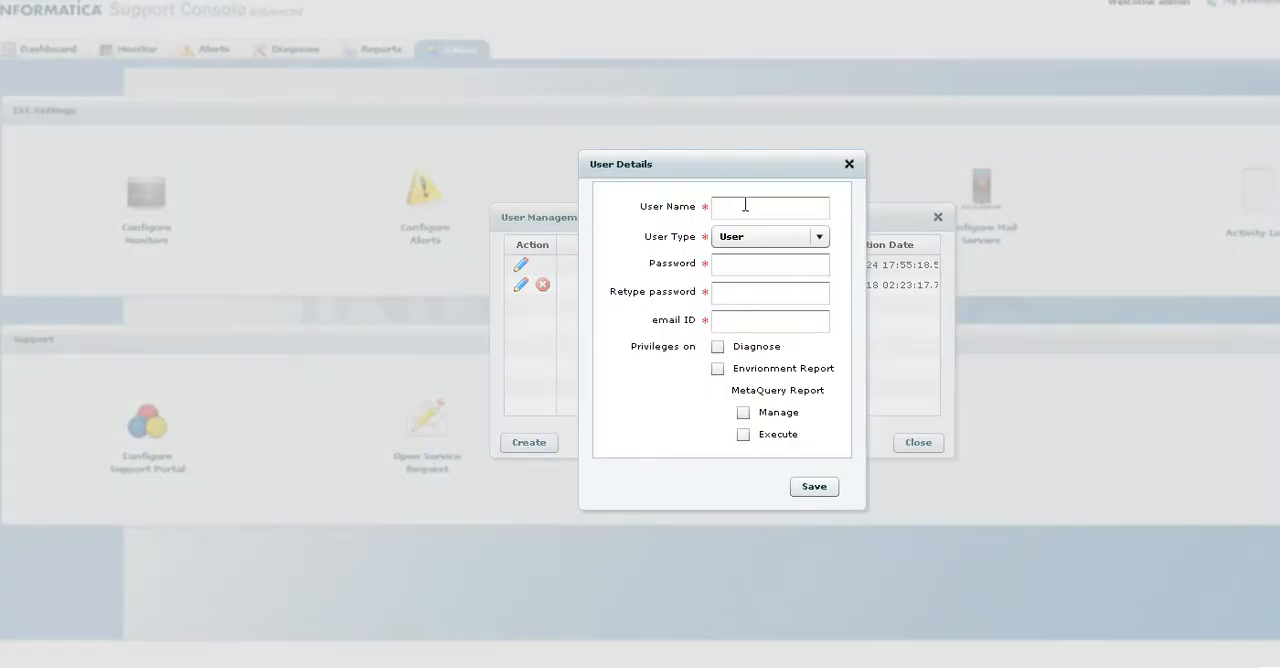
# Fill in the developer2 user's name, type, password and email ID.
pyautogui.write('developer2')
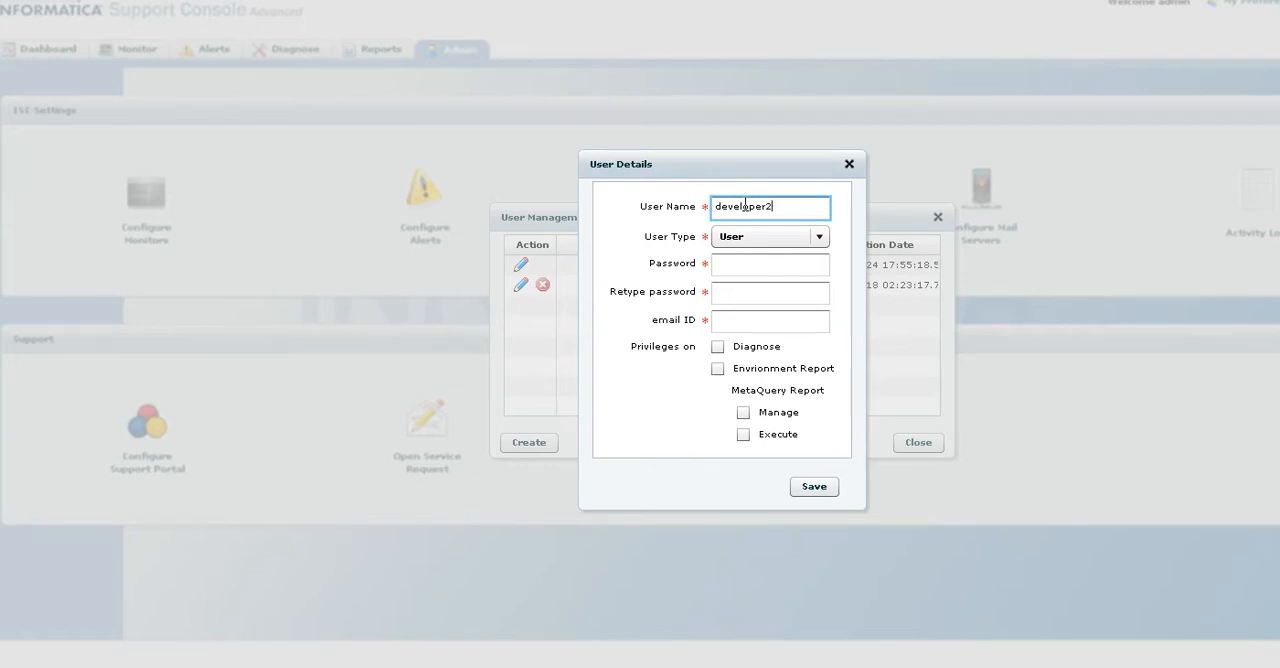
pyautogui.click(818, 236)
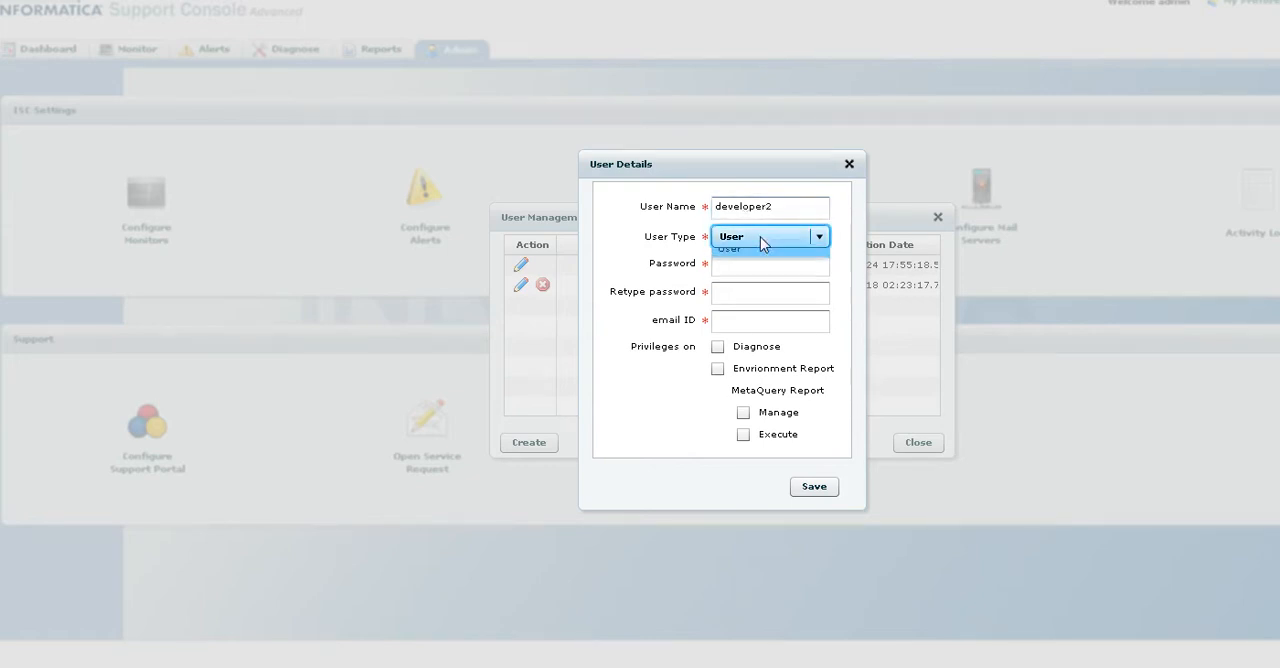
pyautogui.write('***')
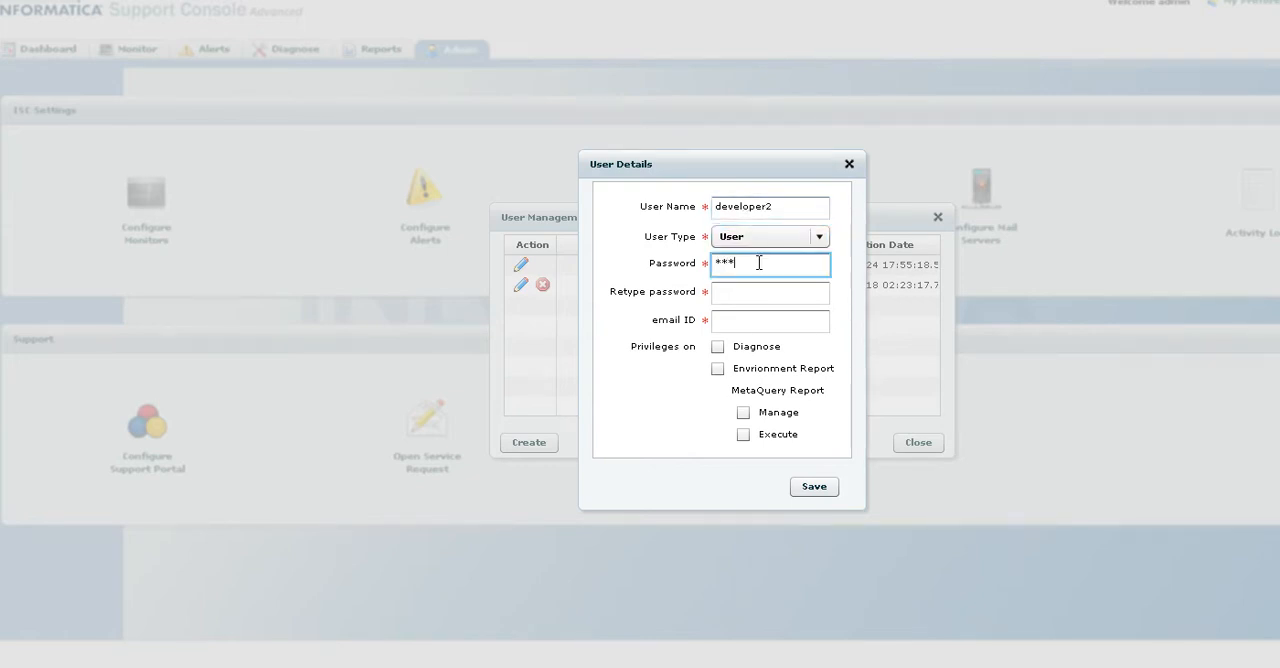
pyautogui.write('****')
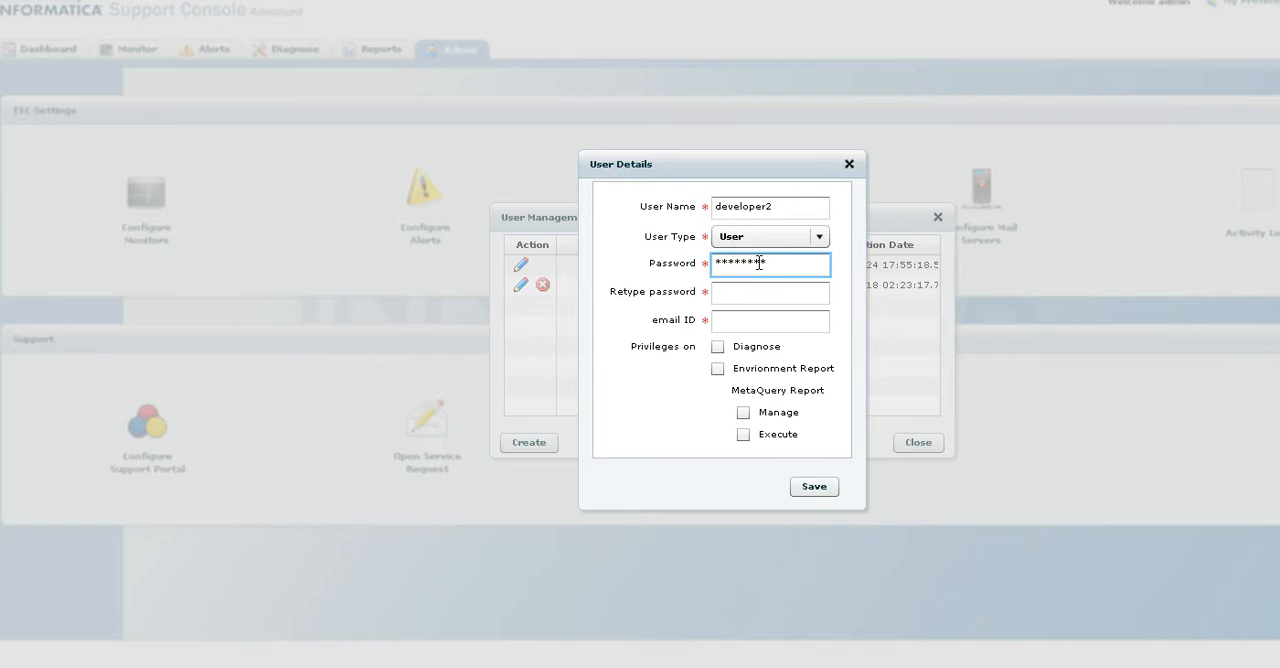
pyautogui.write('****')
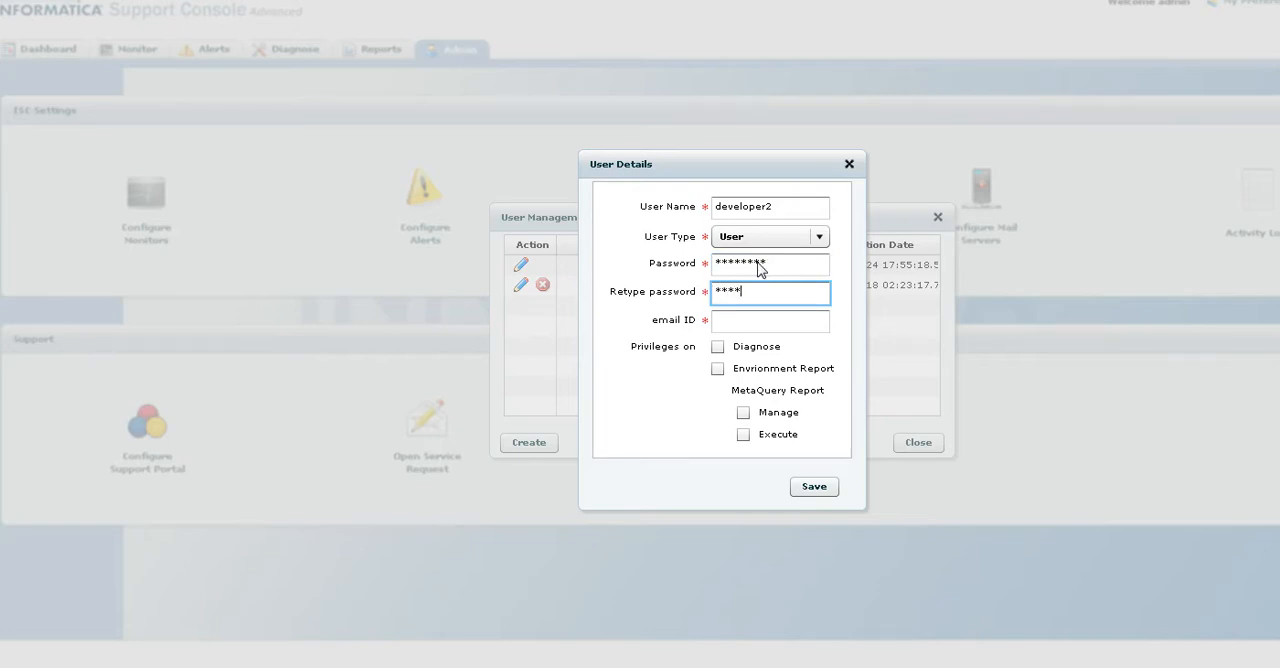
pyautogui.write('****')
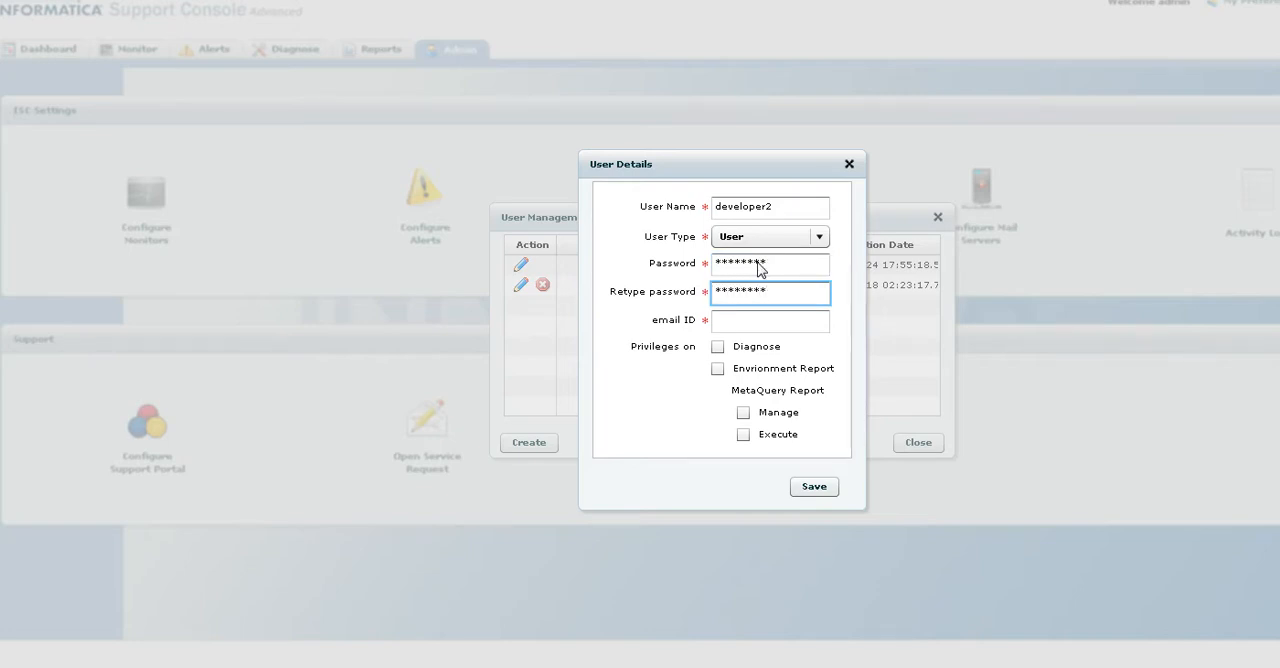
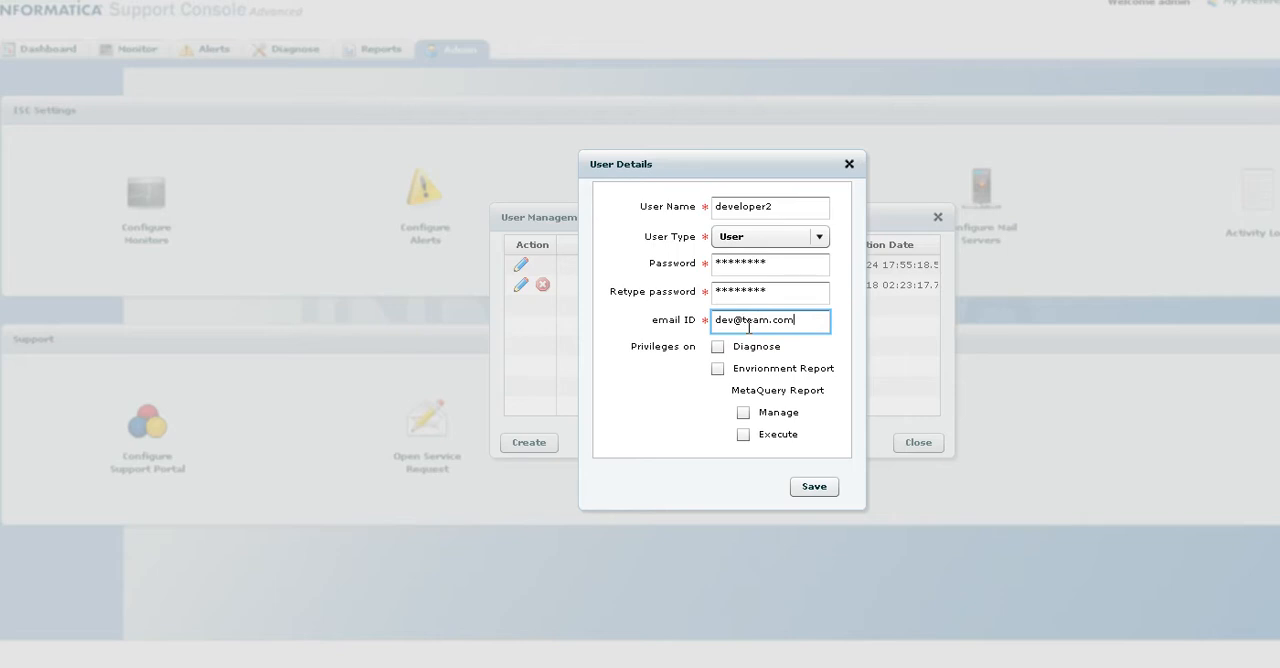
pyautogui.moveTo(736, 400)
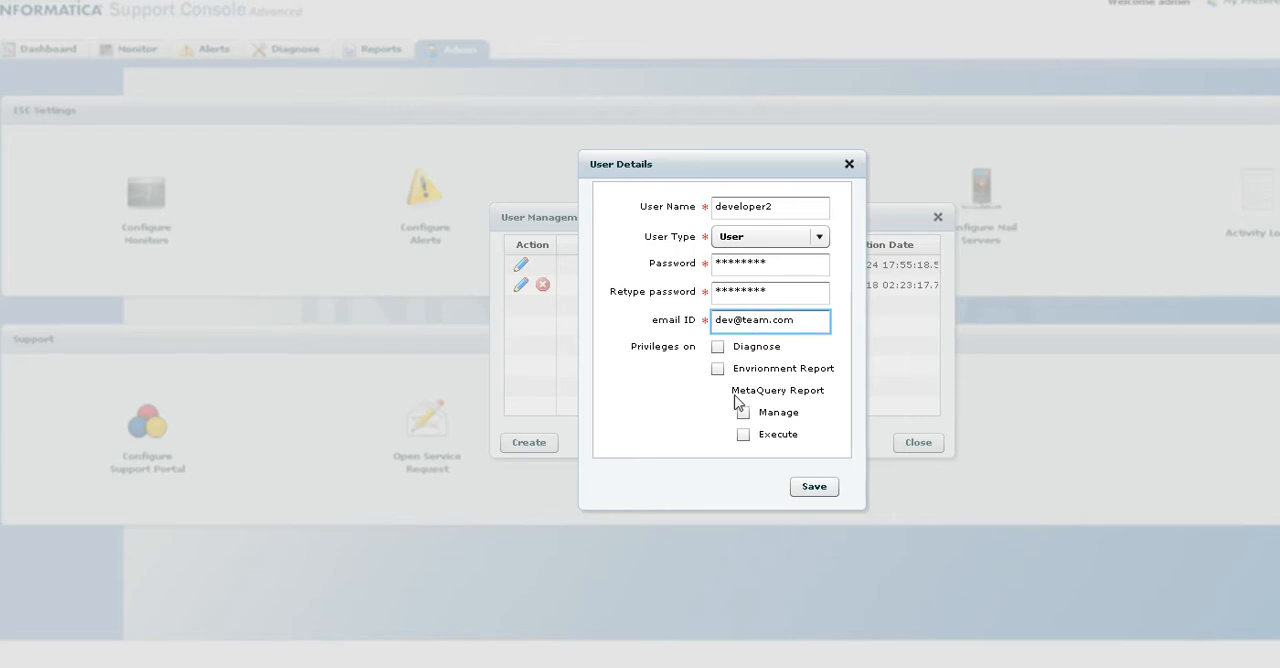
# Grant only the MetaQuery Execute privilege and save the user.
pyautogui.click(744, 434)
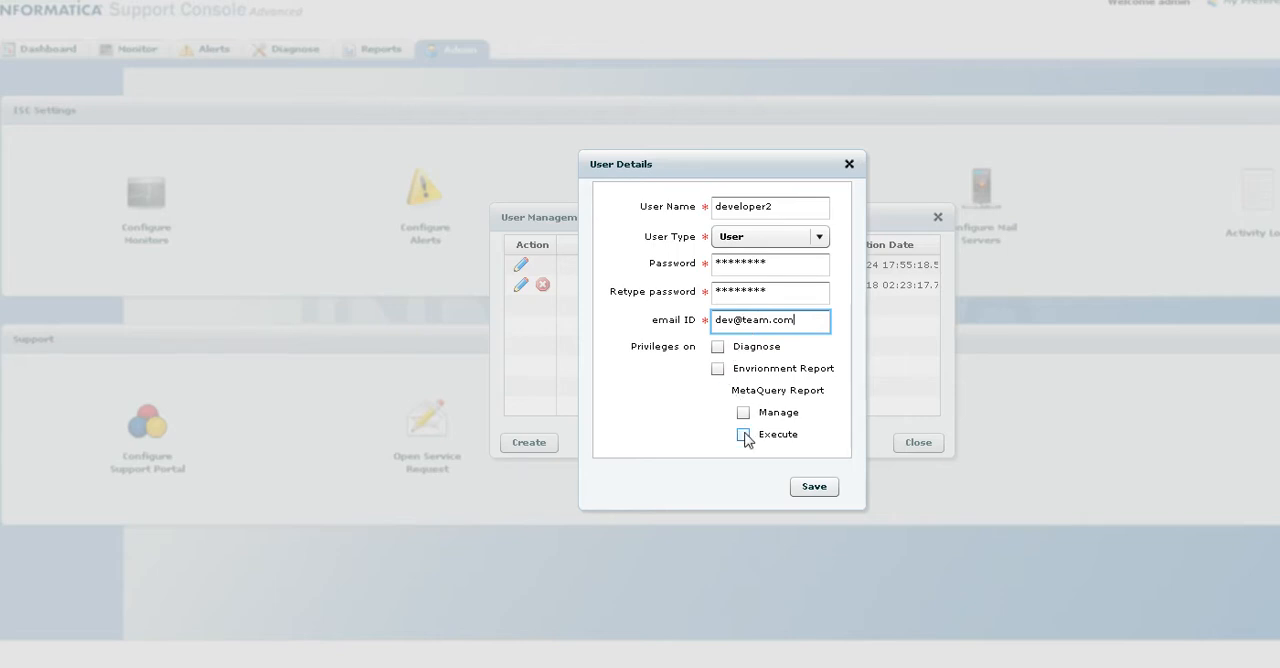
pyautogui.click(744, 434)
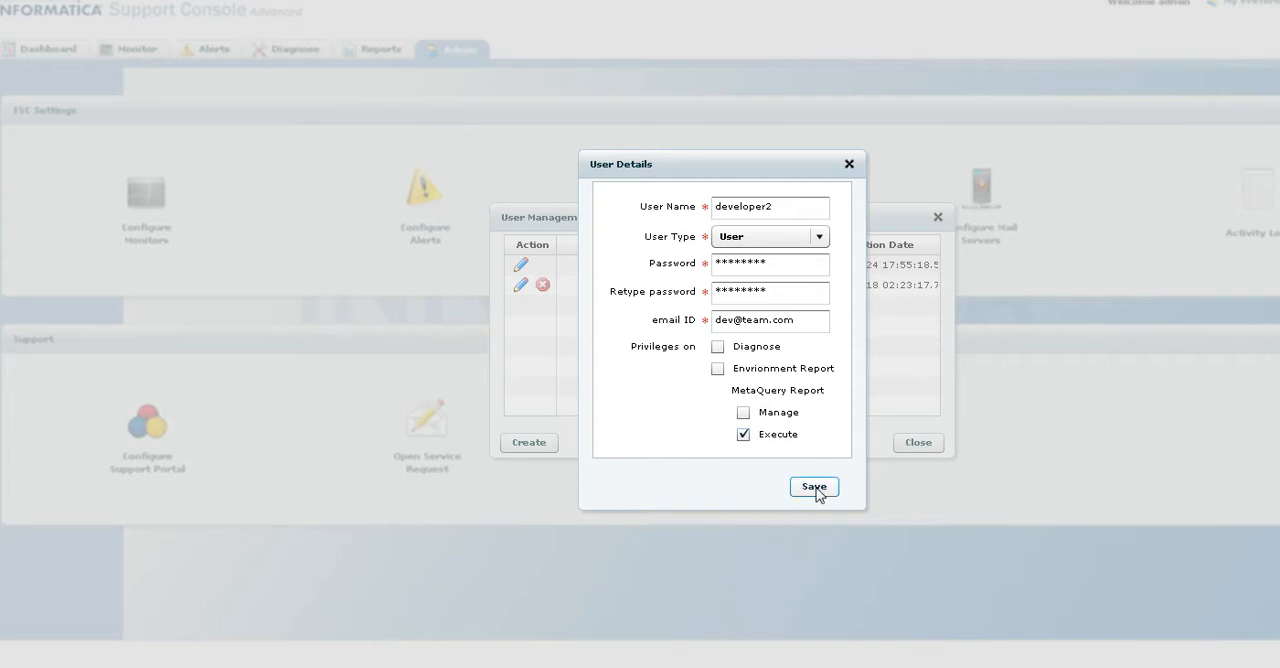
pyautogui.click(812, 488)
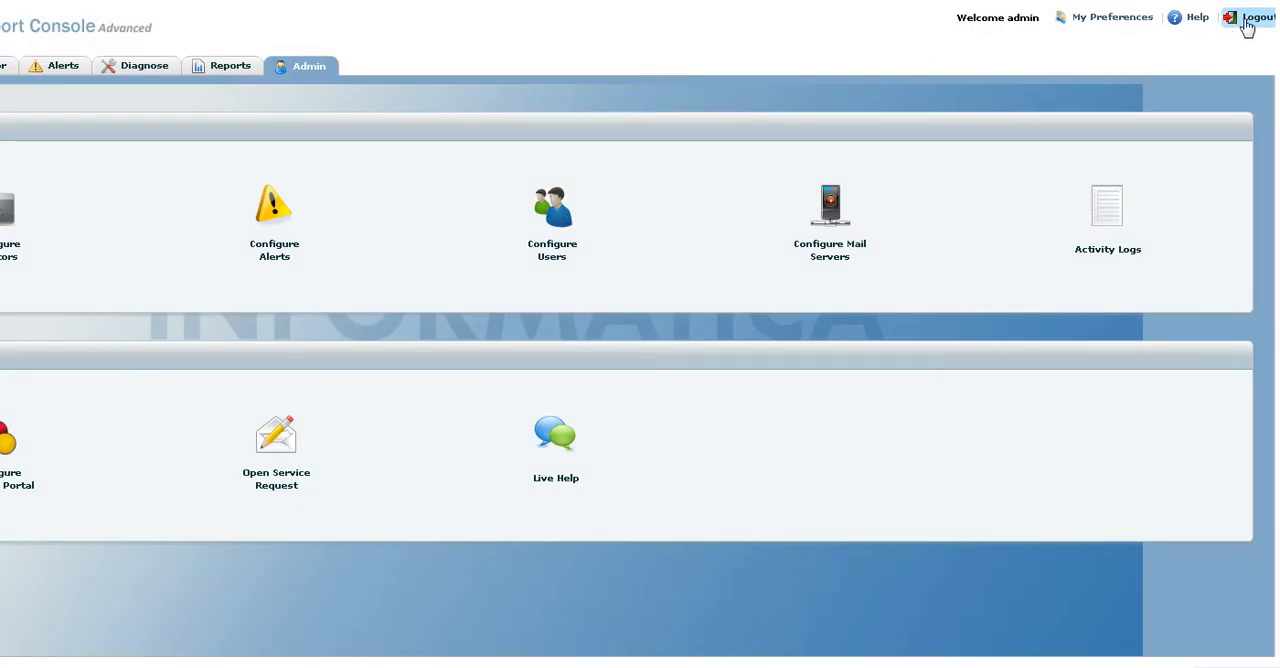
# Log out of admin and sign in as developer2 with its password.
pyautogui.click(1252, 16)
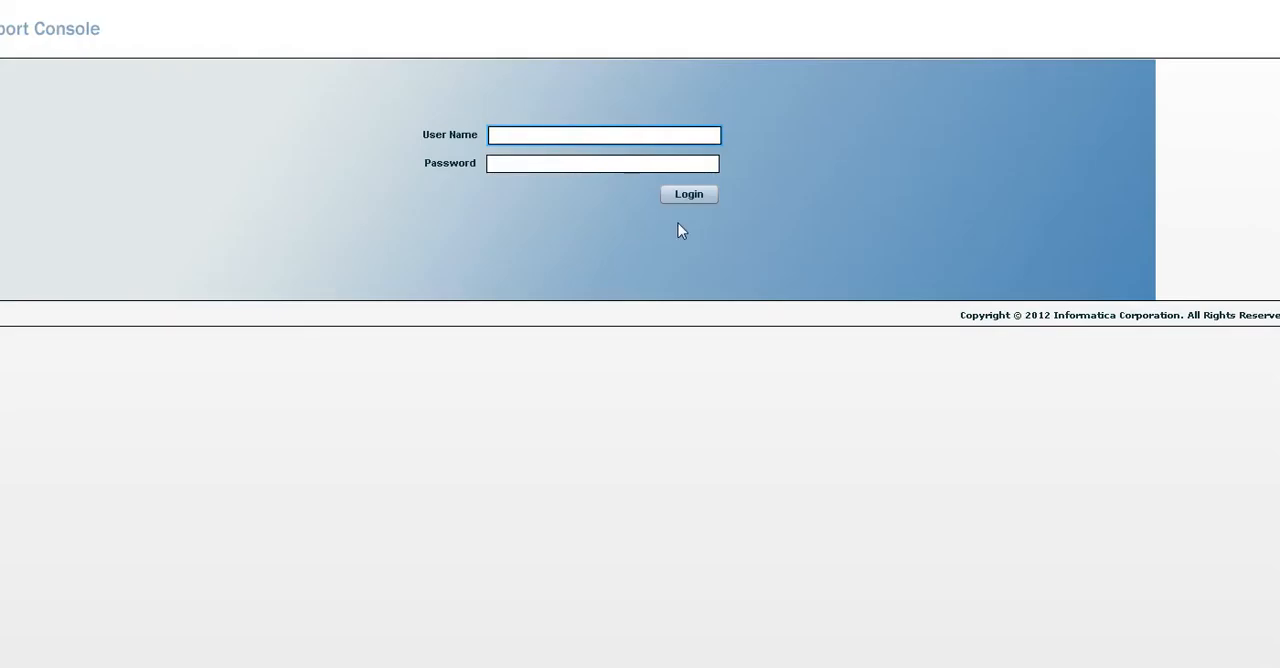
pyautogui.write('developer2')
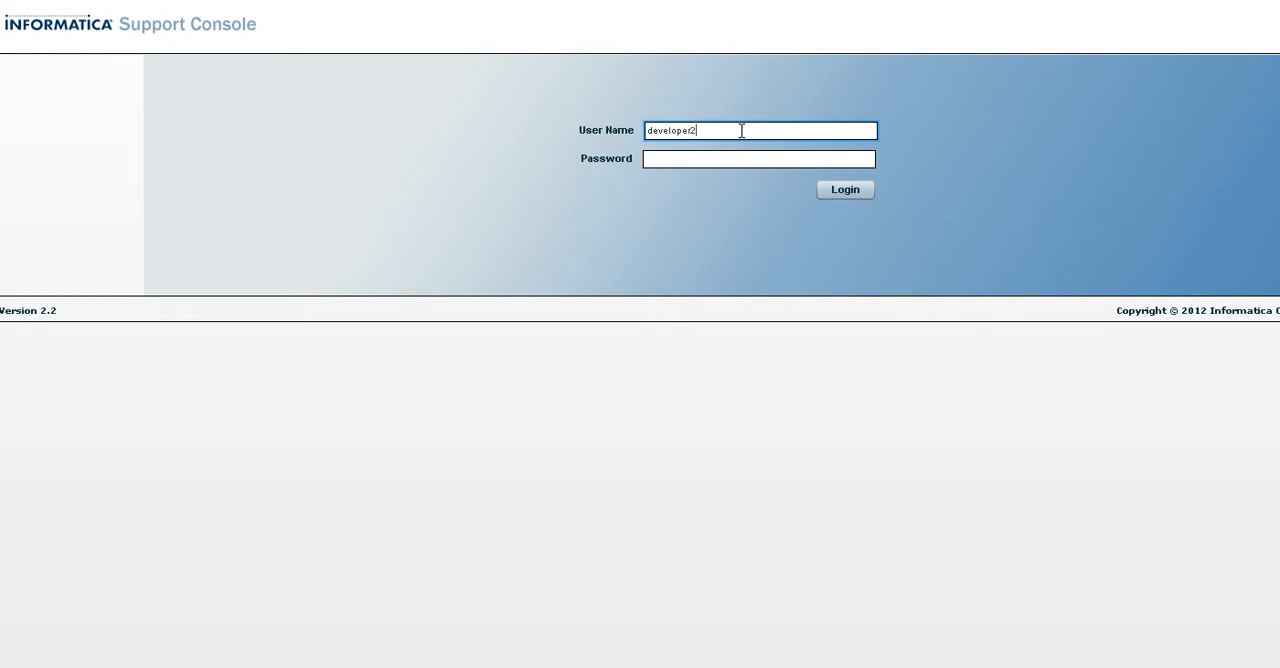
pyautogui.write('****')
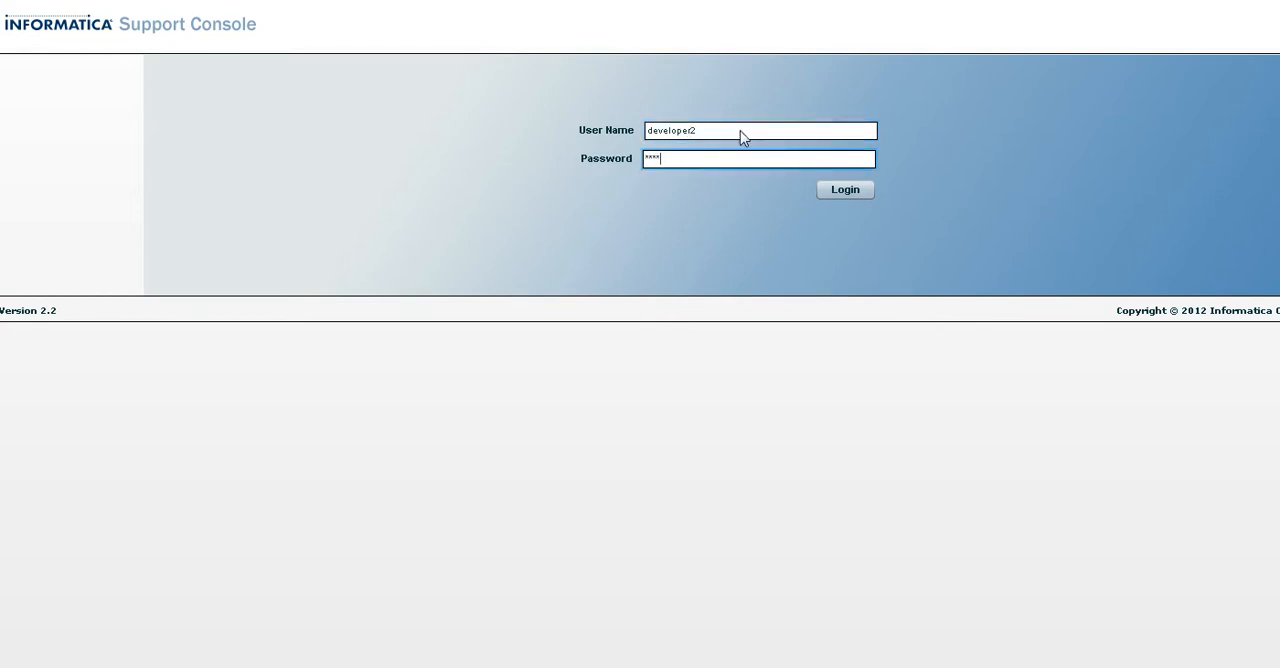
pyautogui.write('****')
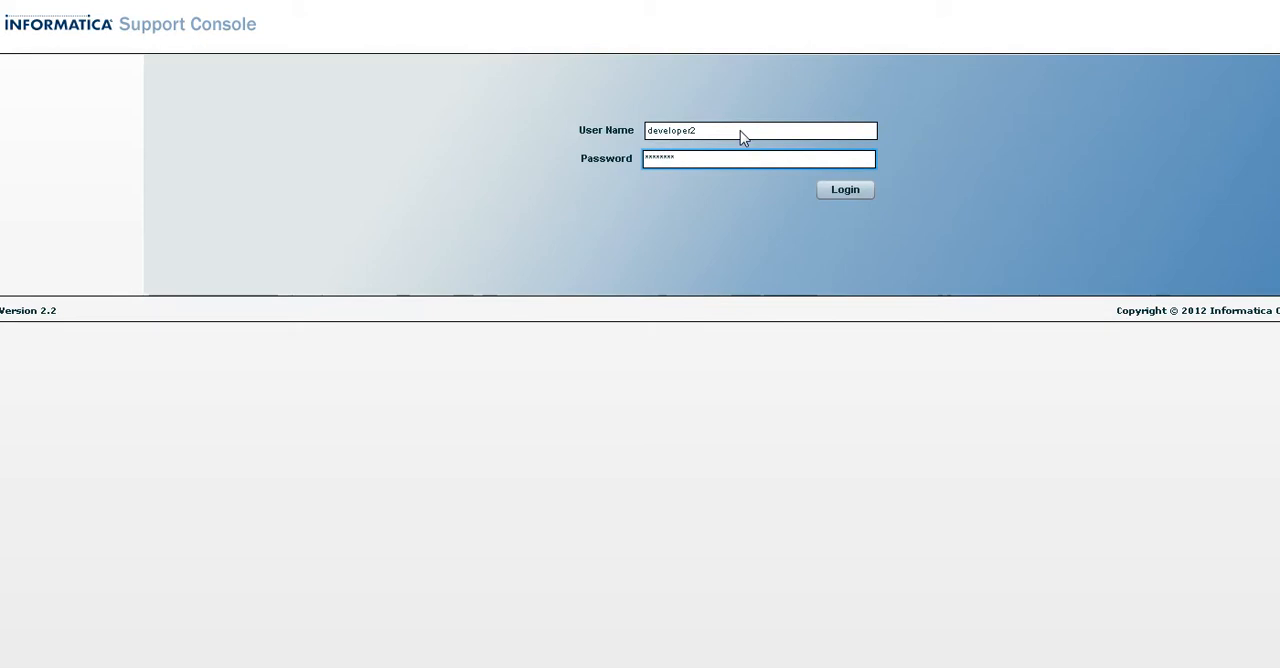
pyautogui.click(16, 664)
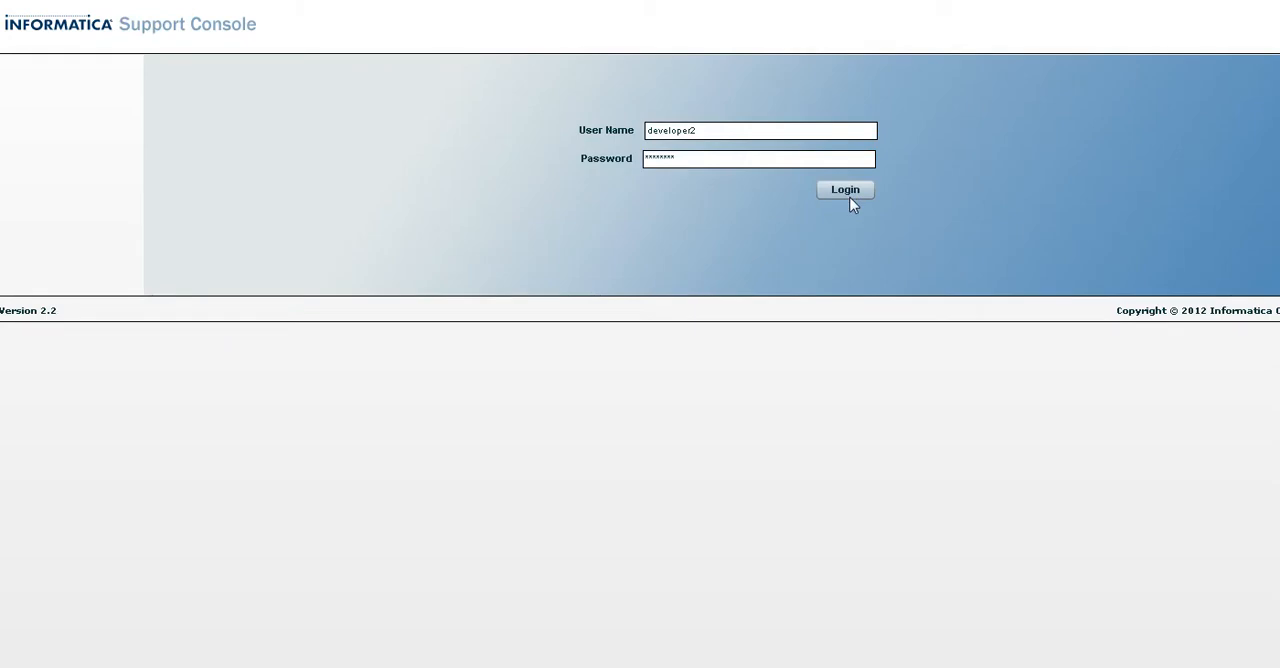
pyautogui.click(844, 190)
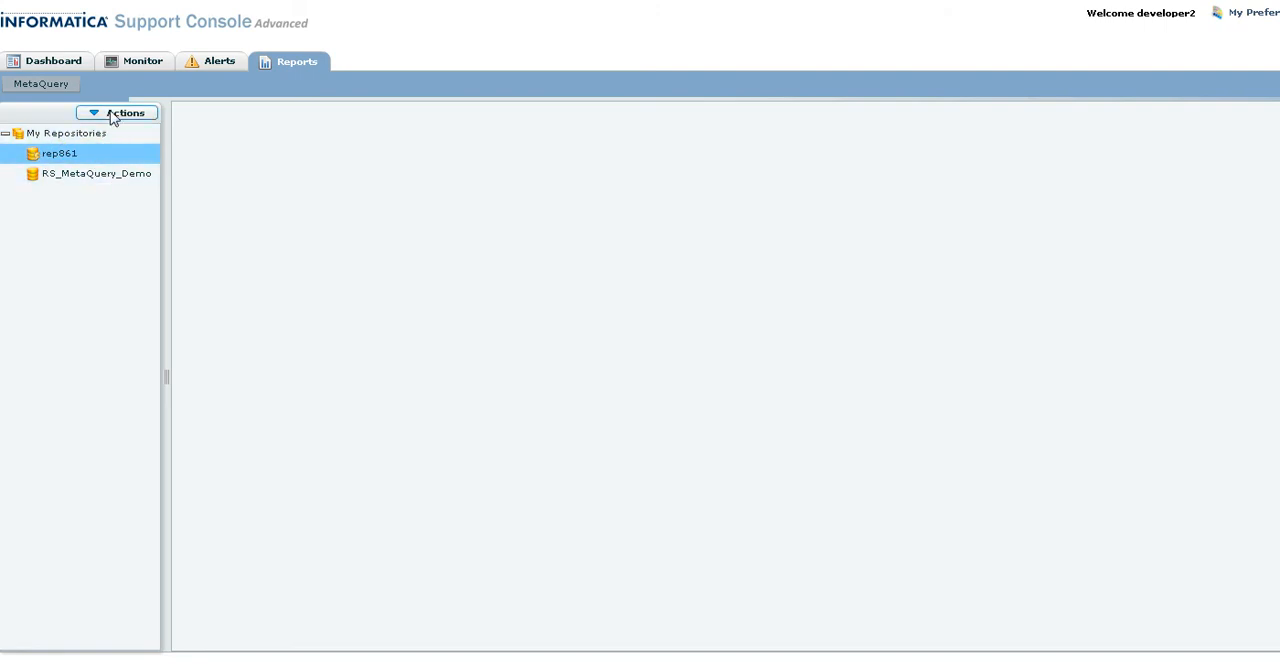
# Connect to RS_MetaQuery_Demo via Actions and expand the repository.
pyautogui.click(118, 112)
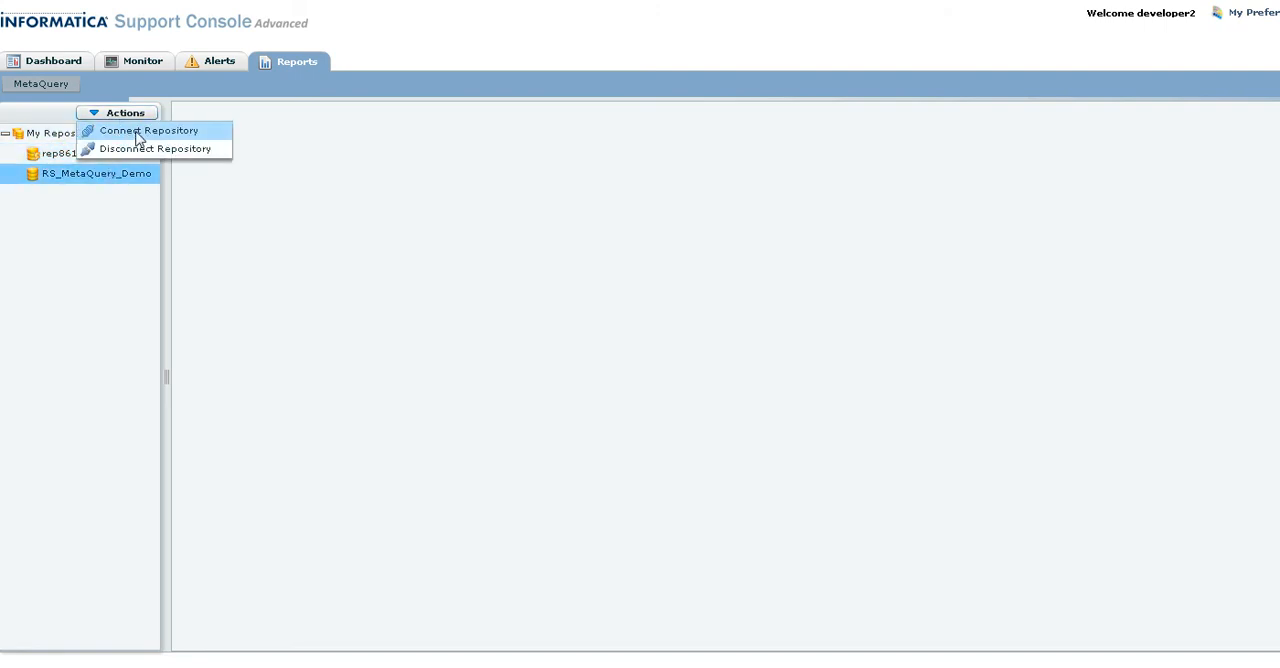
pyautogui.click(148, 130)
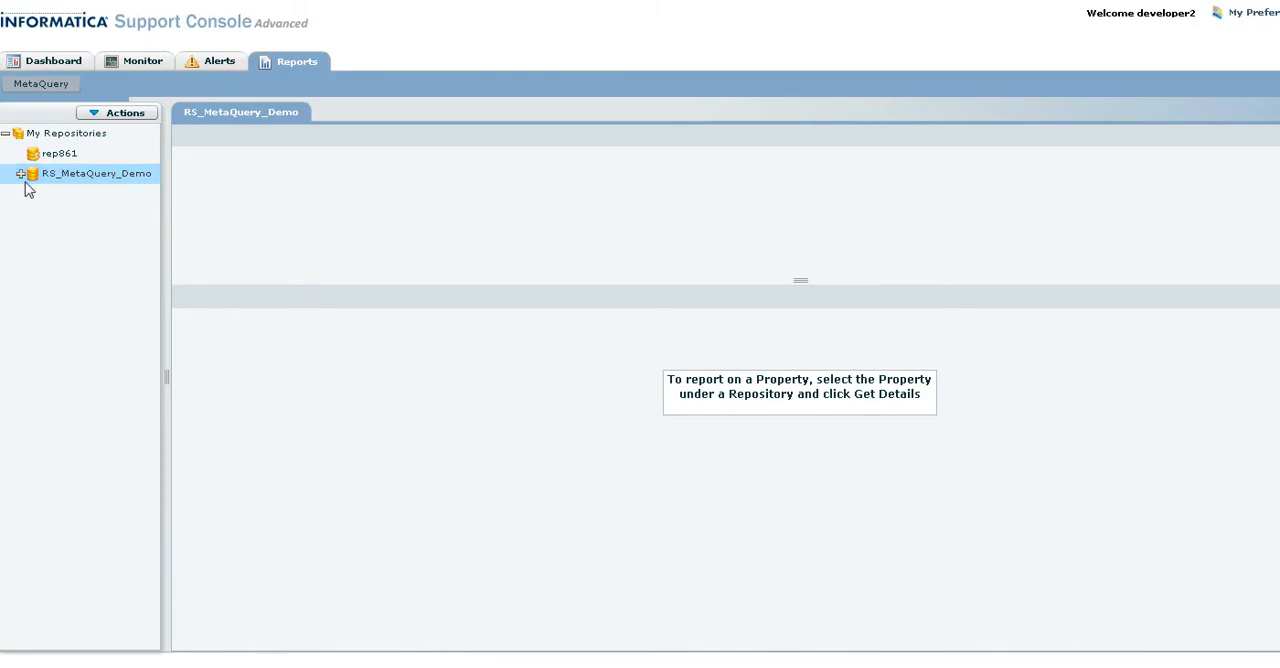
pyautogui.click(24, 172)
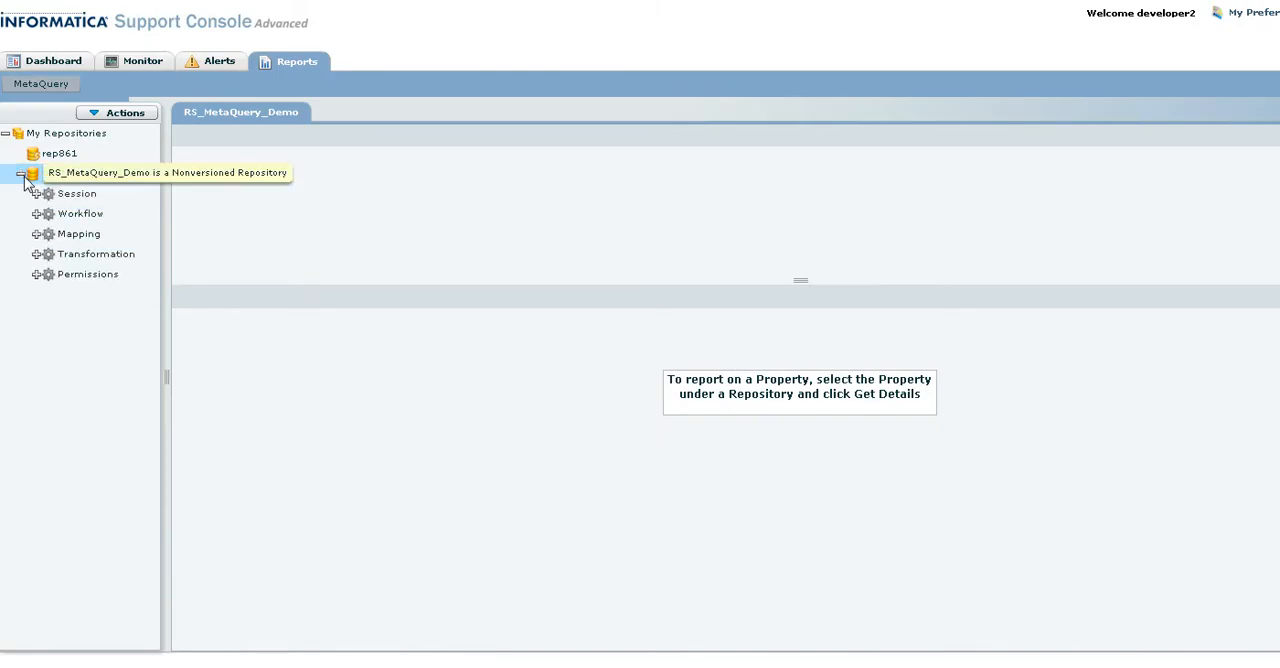
# Expand Session and choose the DTM Buffer Size property report.
pyautogui.click(96, 172)
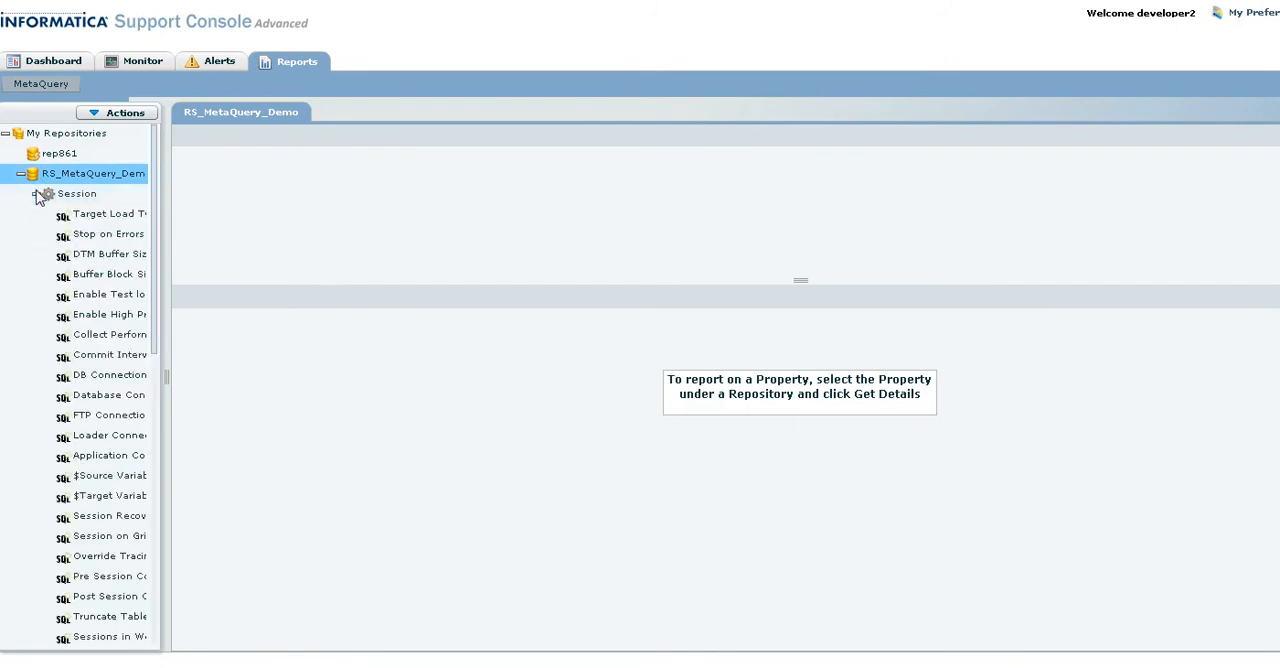
pyautogui.click(108, 232)
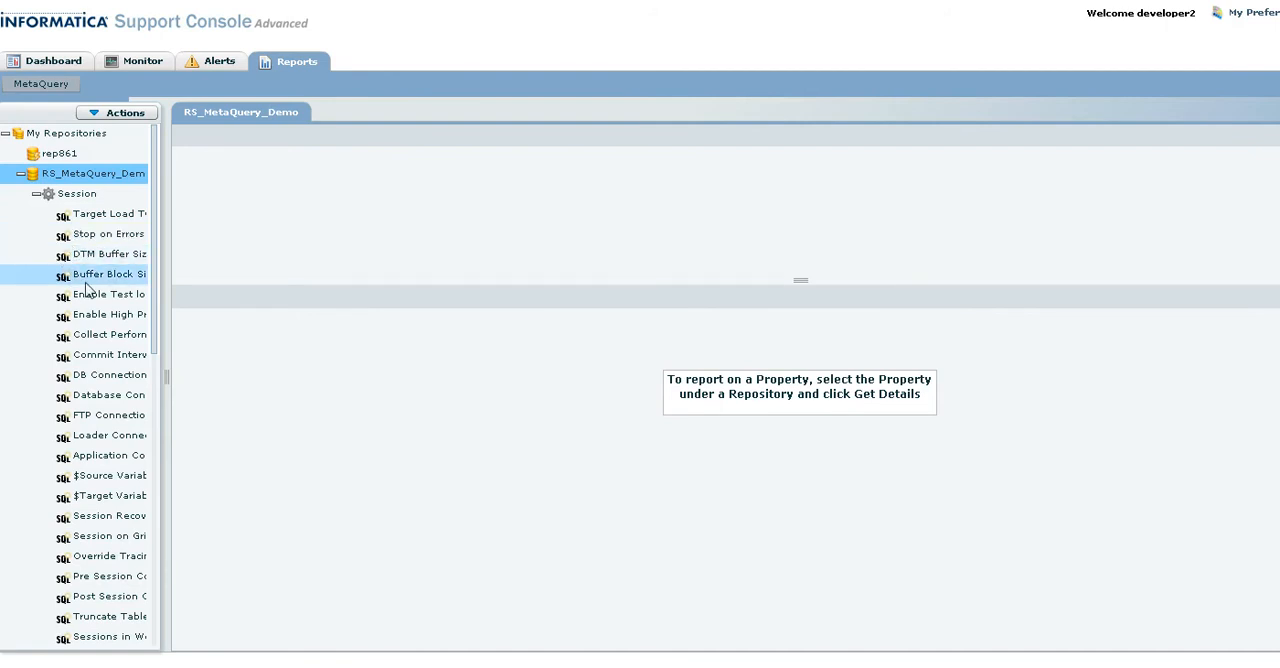
pyautogui.click(108, 252)
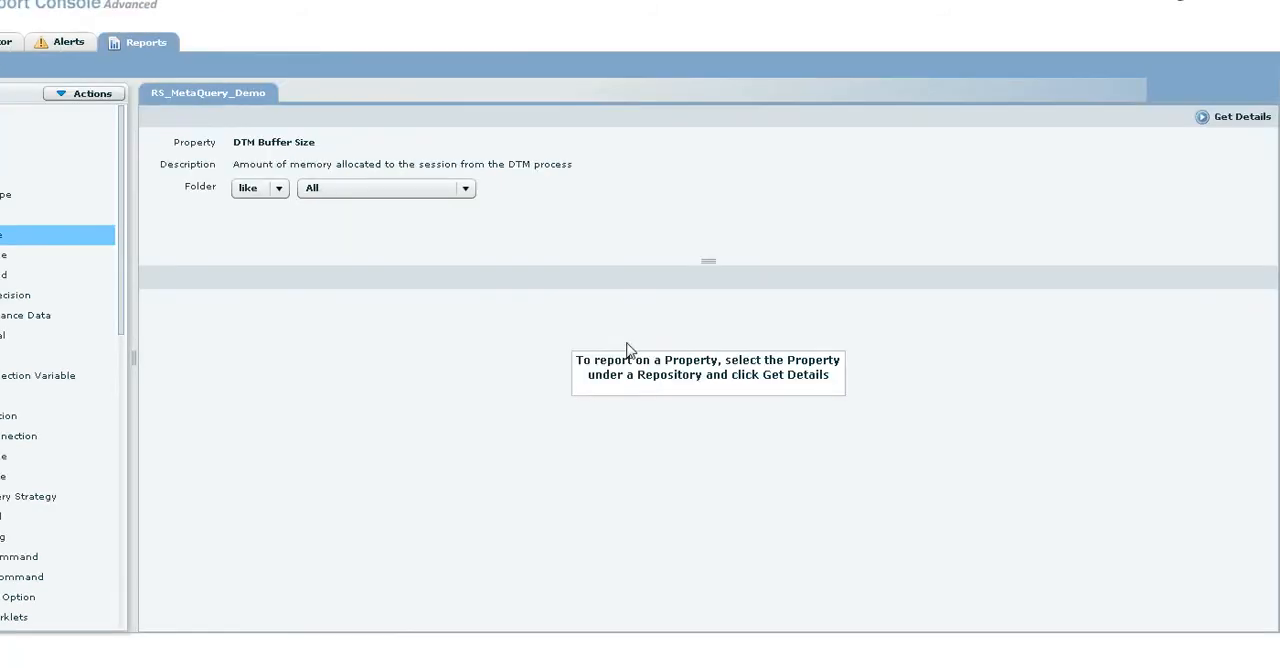
pyautogui.moveTo(1232, 120)
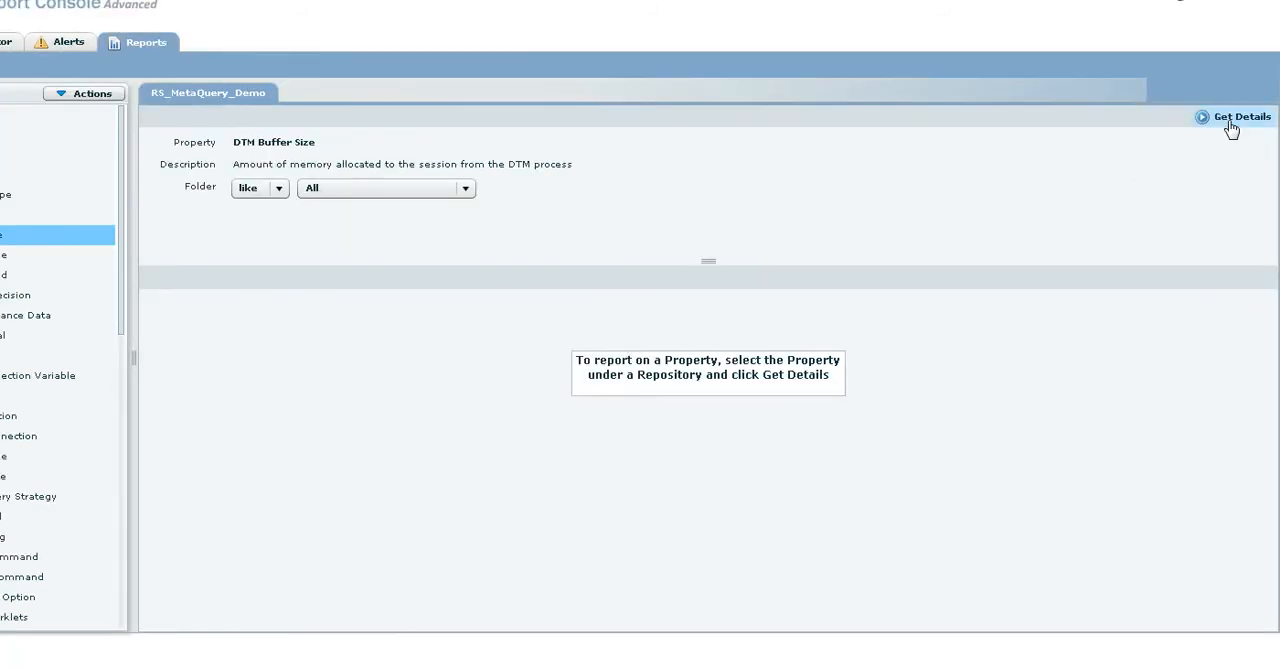
# Run the DTM Buffer Size report with Folder set to All via Get Details.
pyautogui.click(1240, 116)
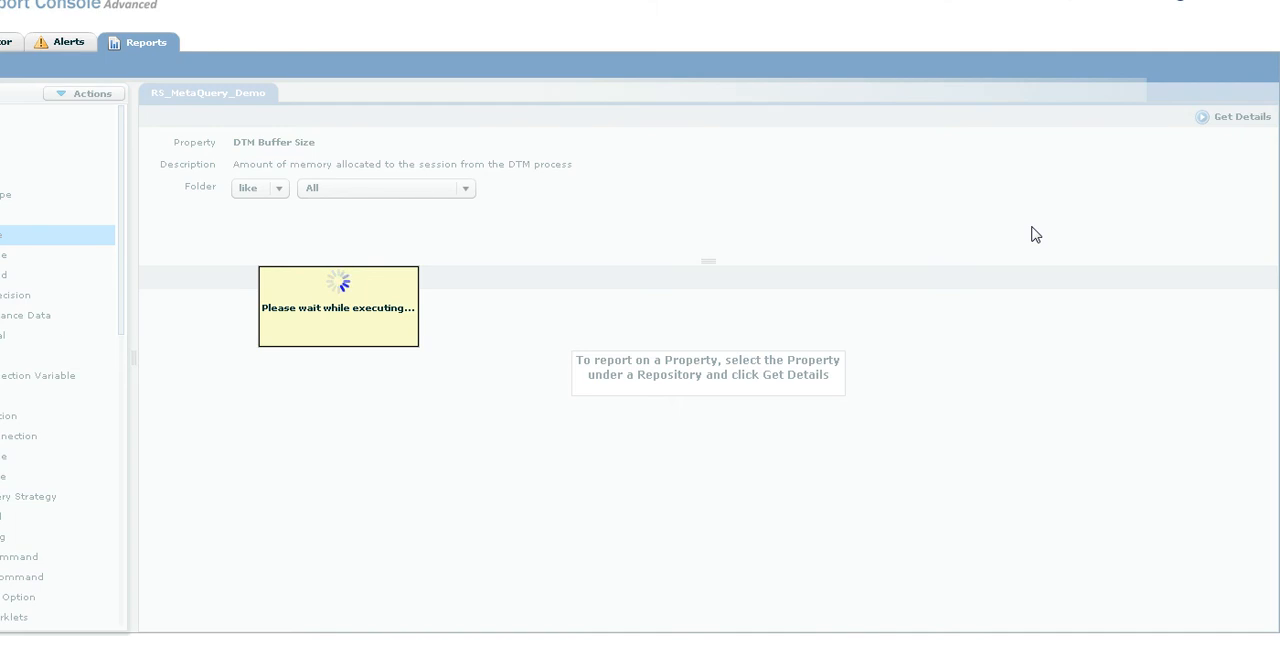
pyautogui.click(1240, 116)
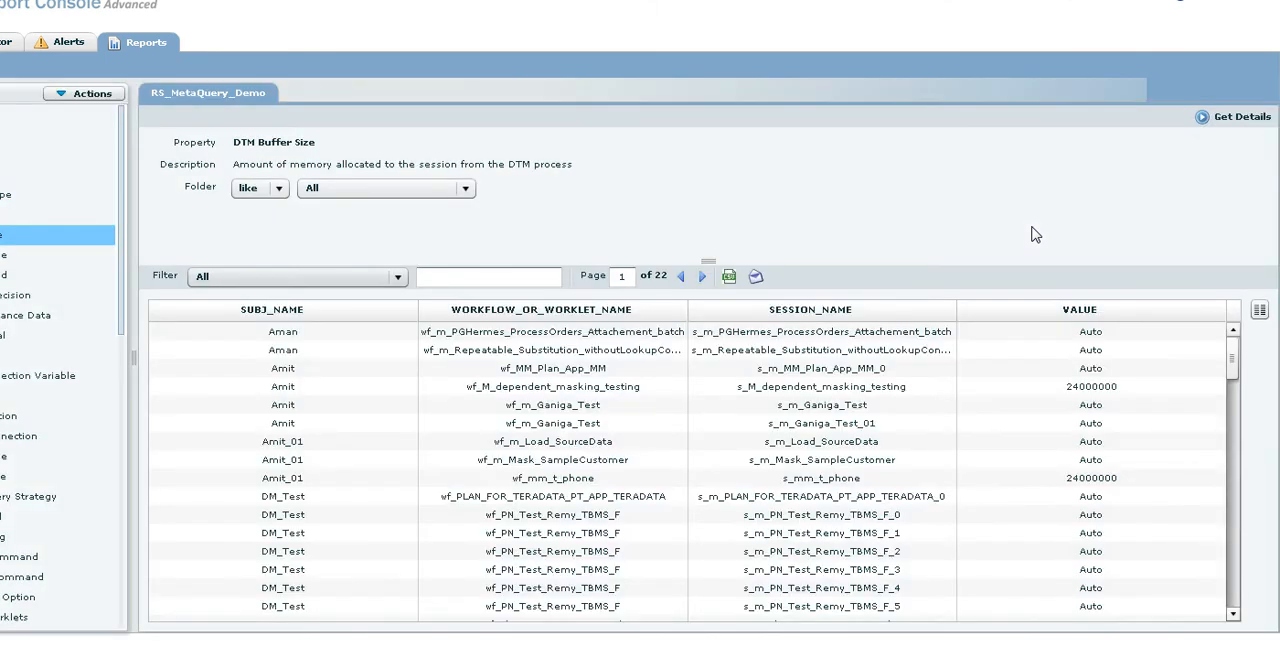